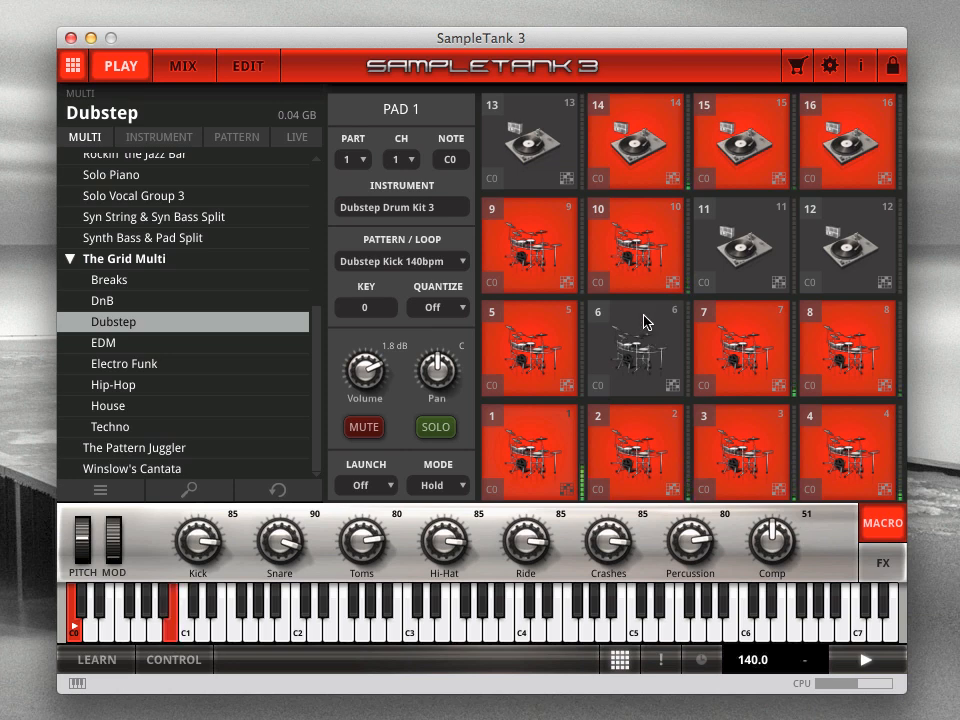
Inspect pad 6, then stop playback and check pad 13's Dubstep Construction SynthFX settings
click(636, 348)
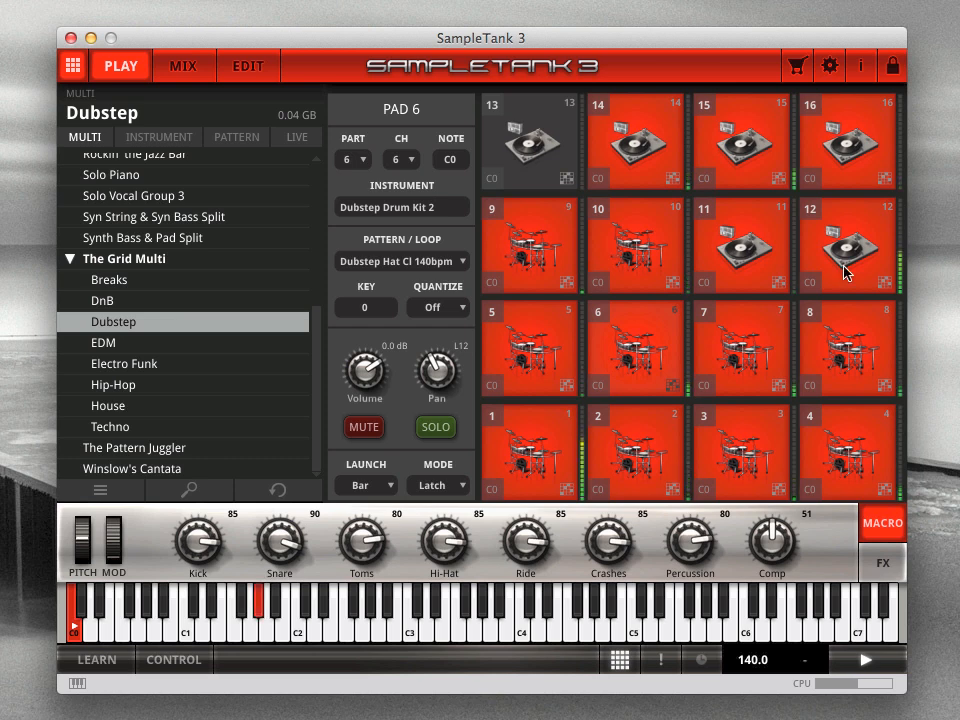
click(528, 140)
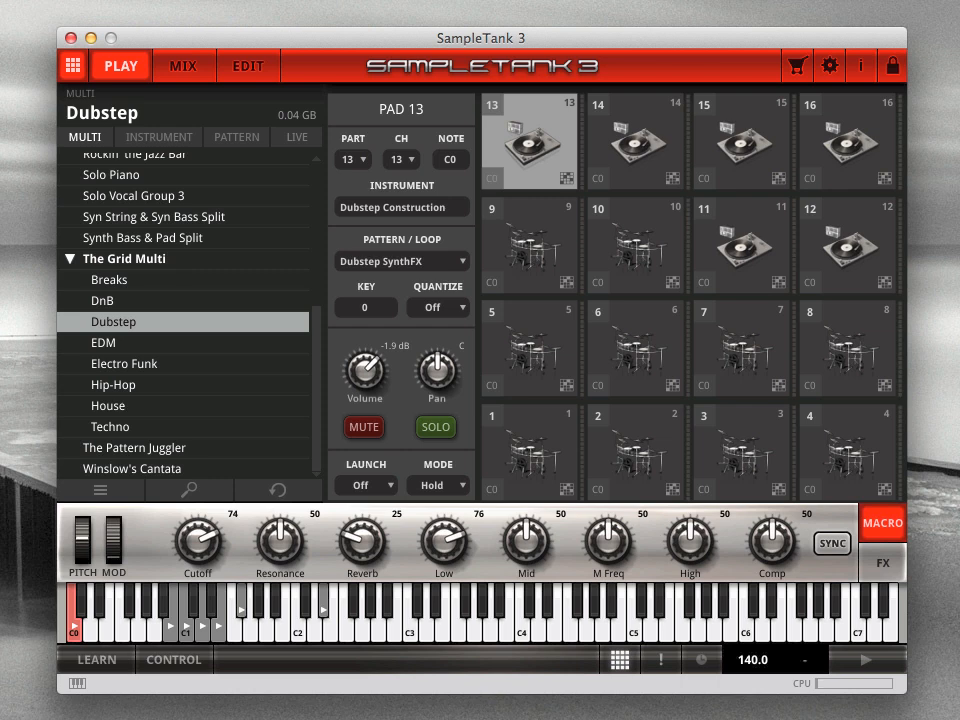
Trigger pads 12 and 16, then browse the instrument list of Funk-Rock loops
click(848, 244)
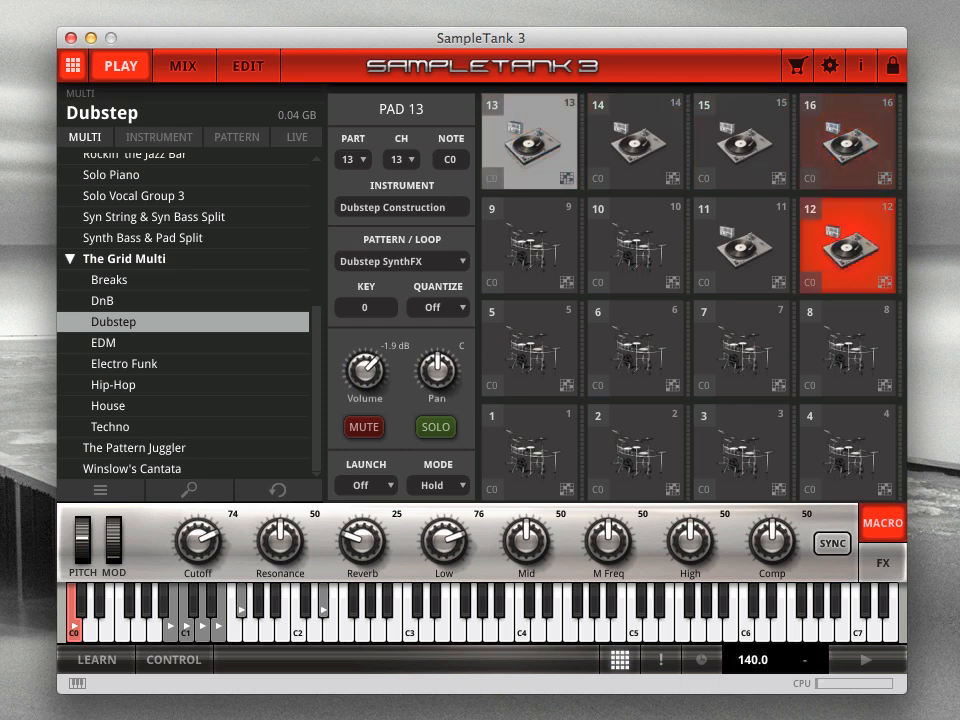
click(742, 452)
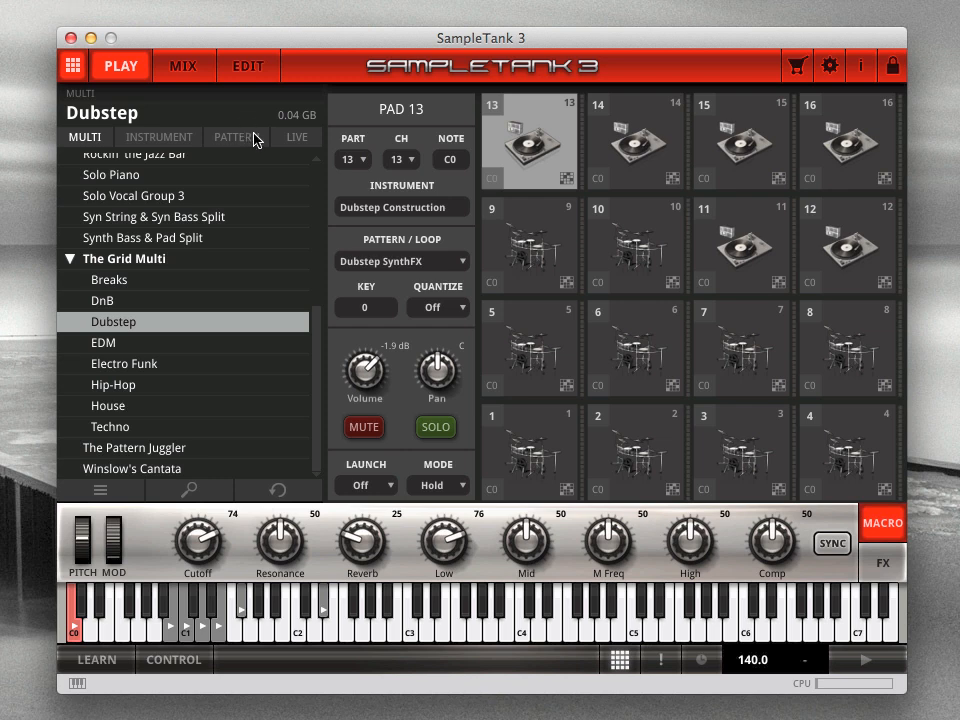
click(236, 136)
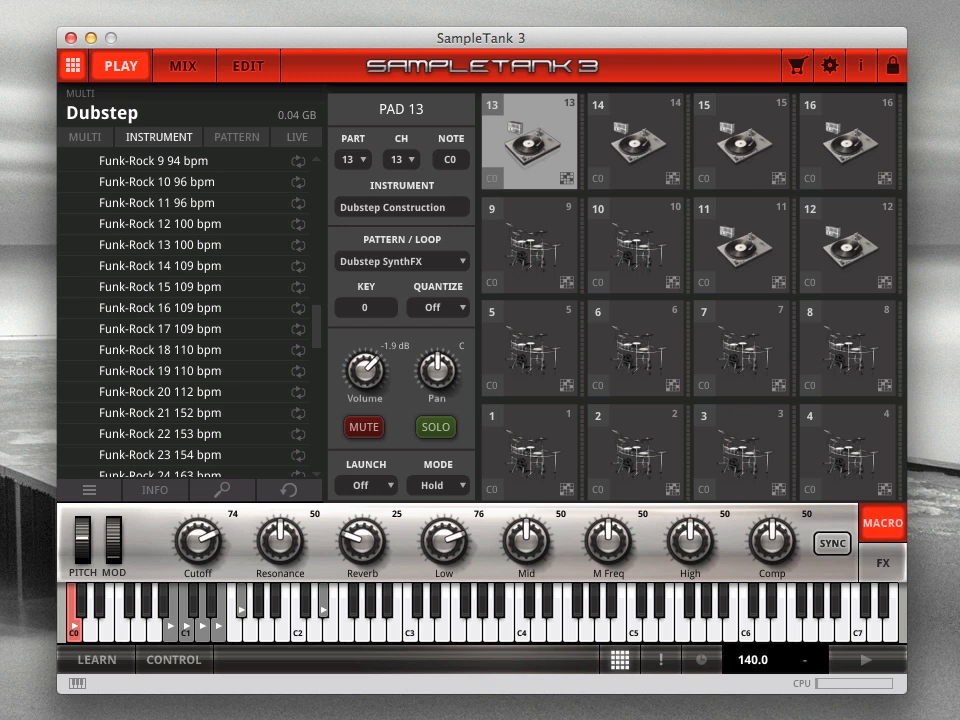
click(848, 344)
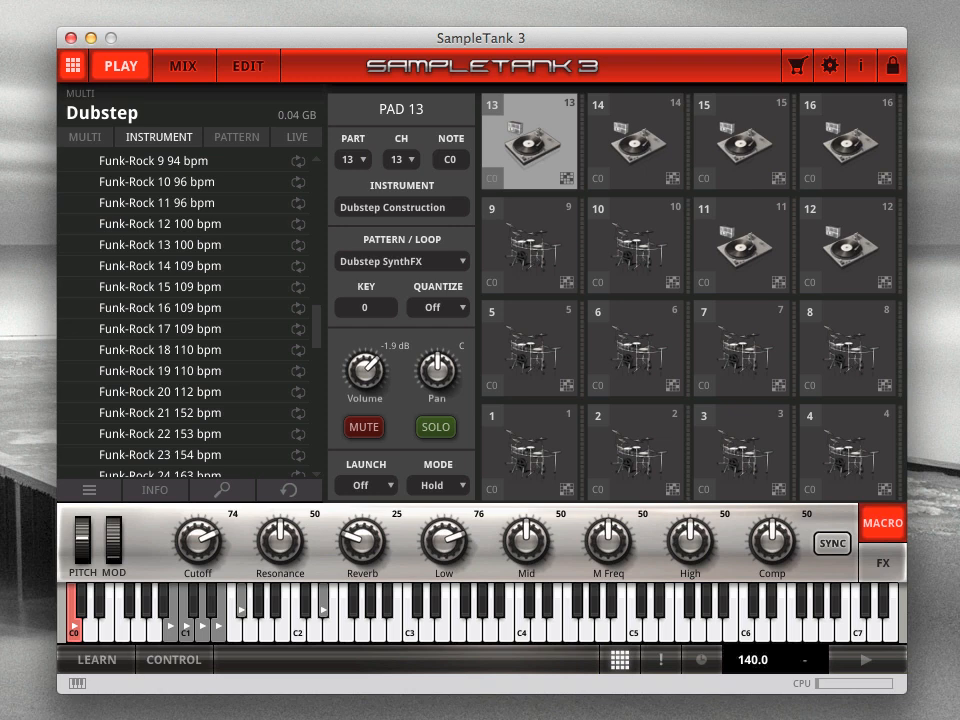
mouse_move(784, 248)
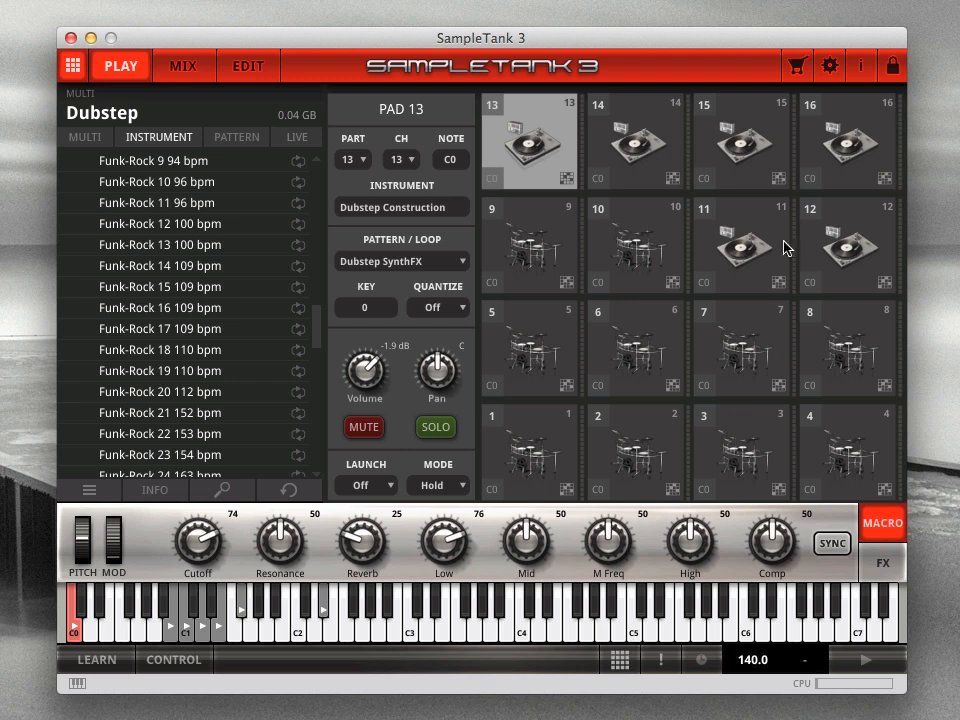
Review the remote MIDI CC assignments in Settings and cancel out
click(828, 64)
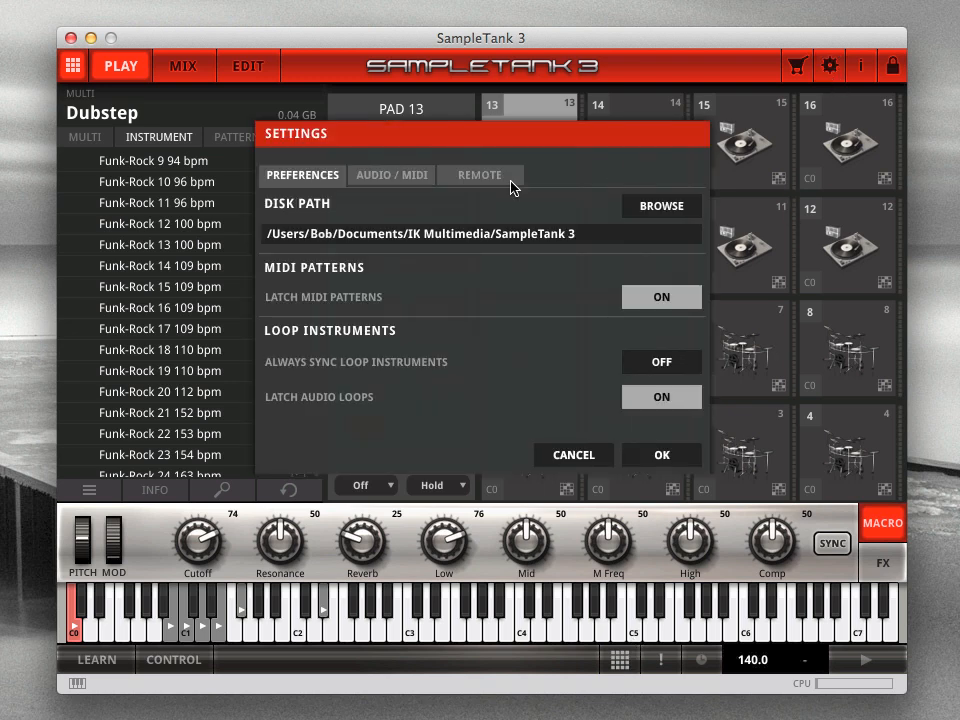
click(480, 176)
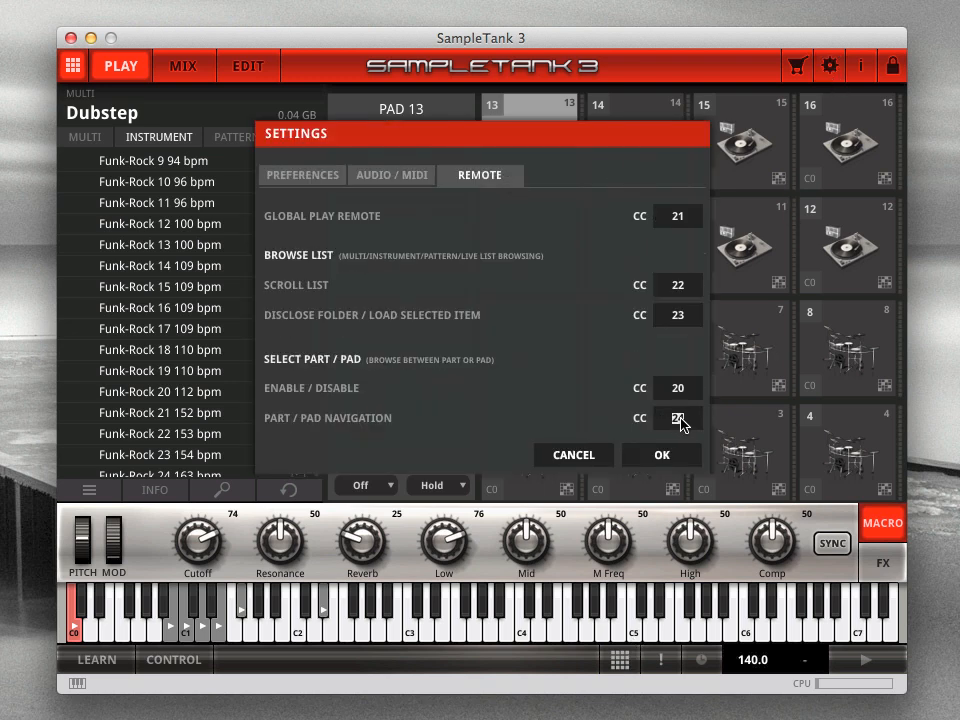
click(662, 456)
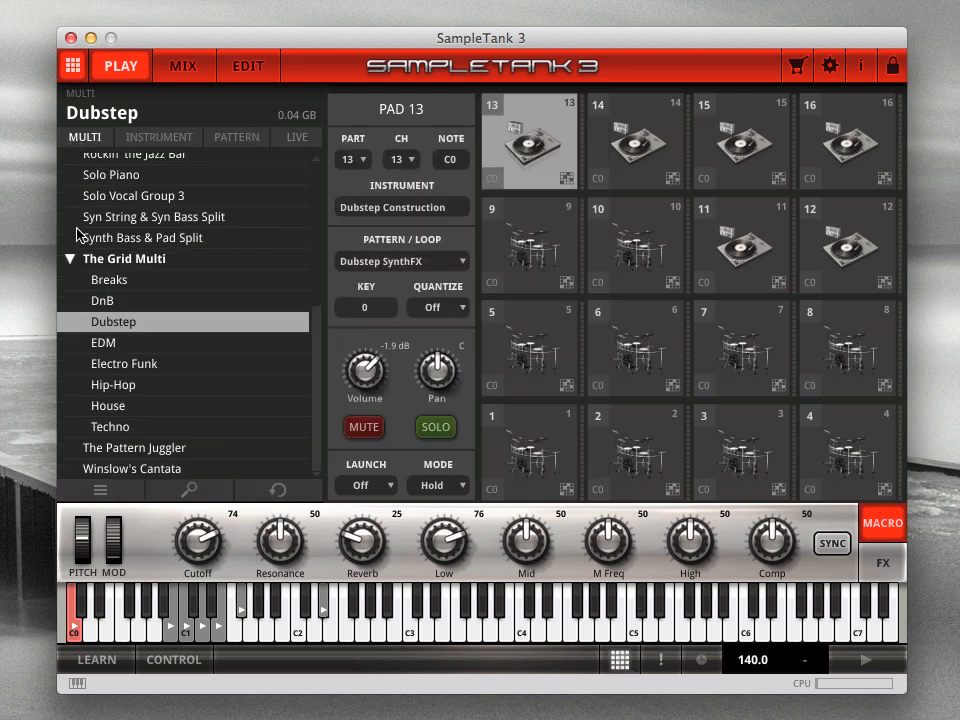
Load the EDM multi from The Grid Multi list so pad 1 plays EDM Drum Kit 1
click(104, 342)
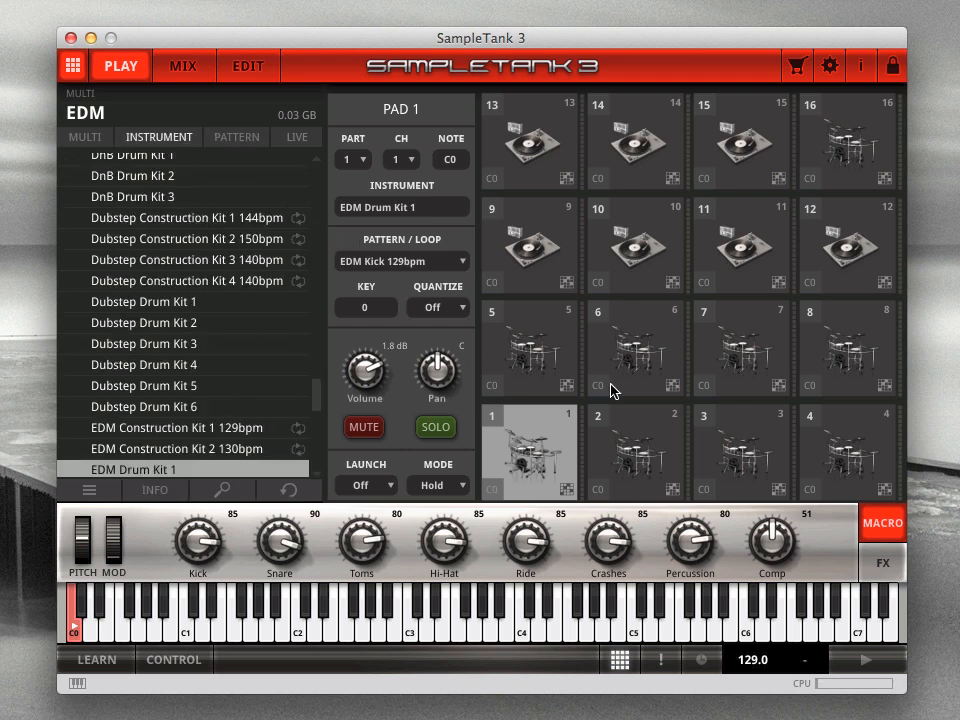
click(636, 140)
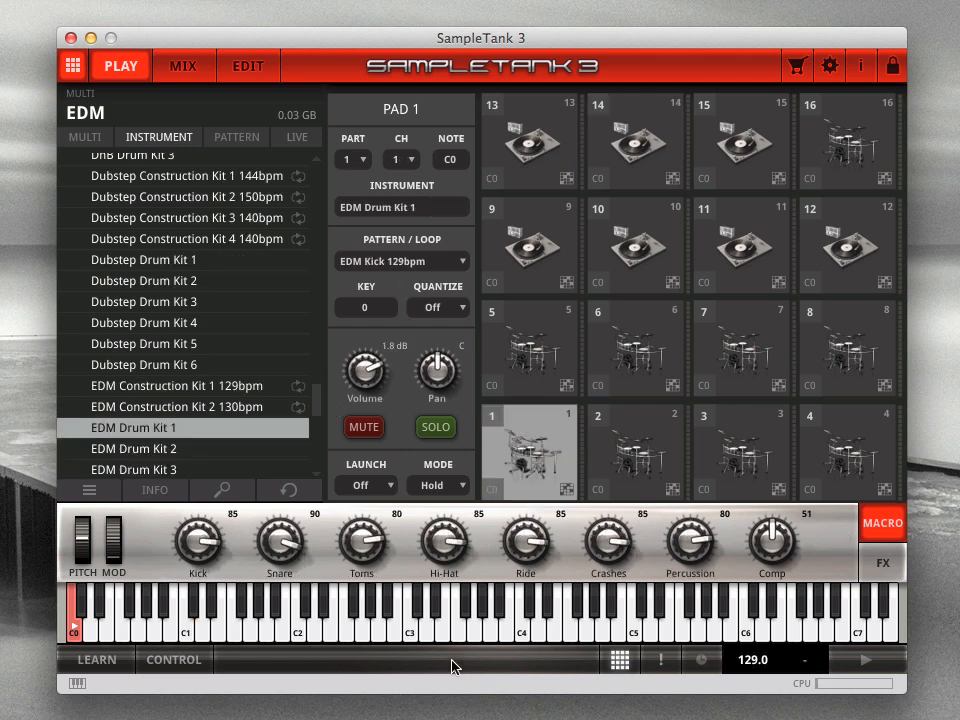
Assign pad 2 to part 2 (EDM Drum Kit 2) on MIDI channel 4, then view pad 12
click(636, 452)
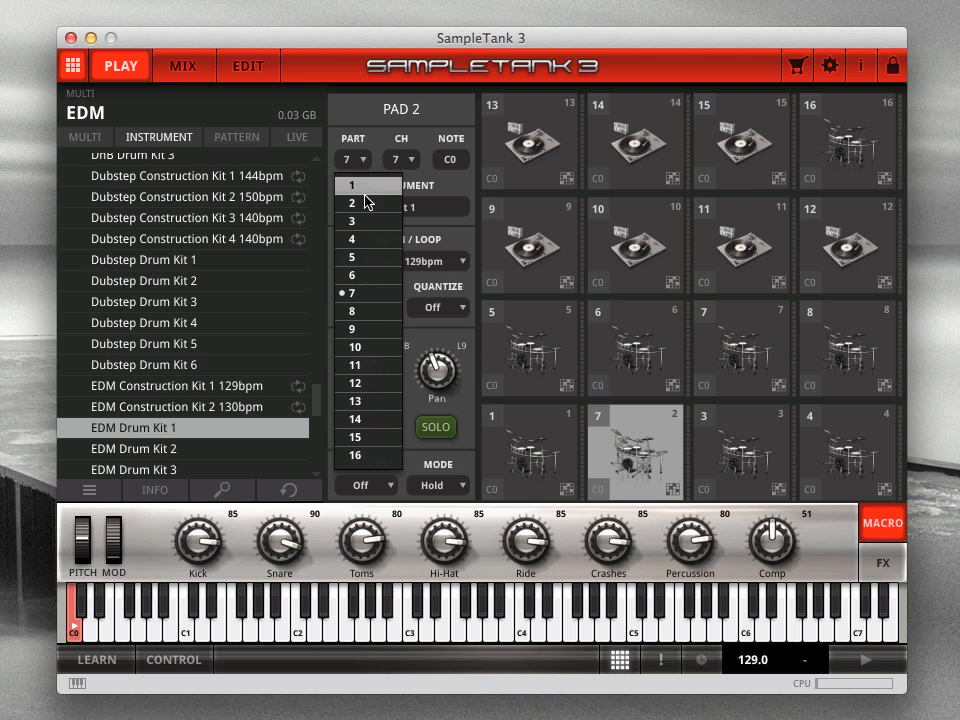
click(352, 202)
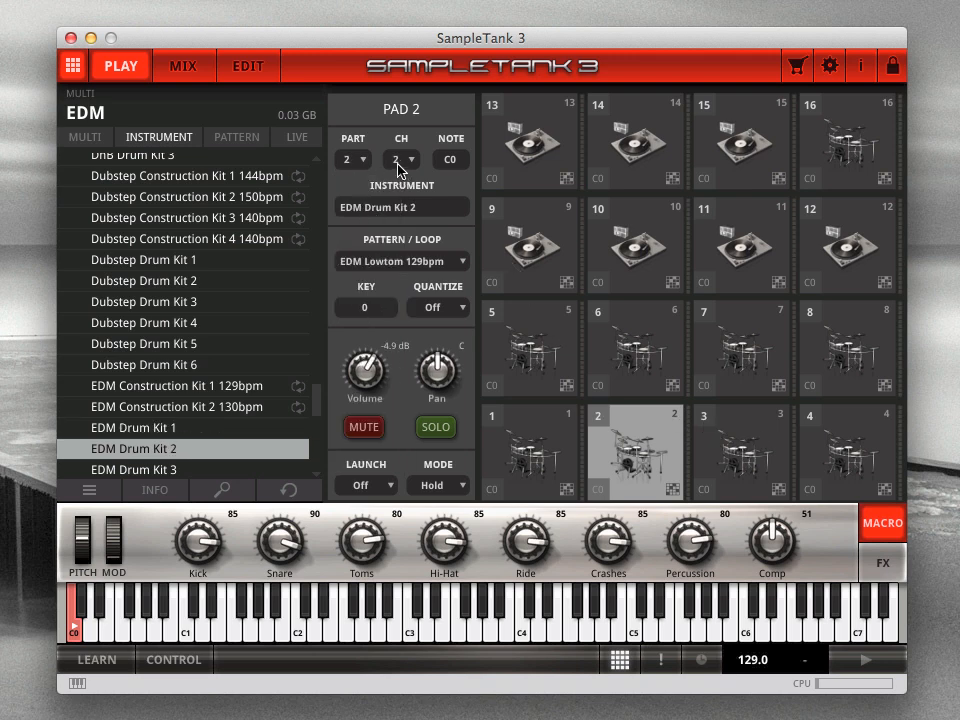
click(414, 154)
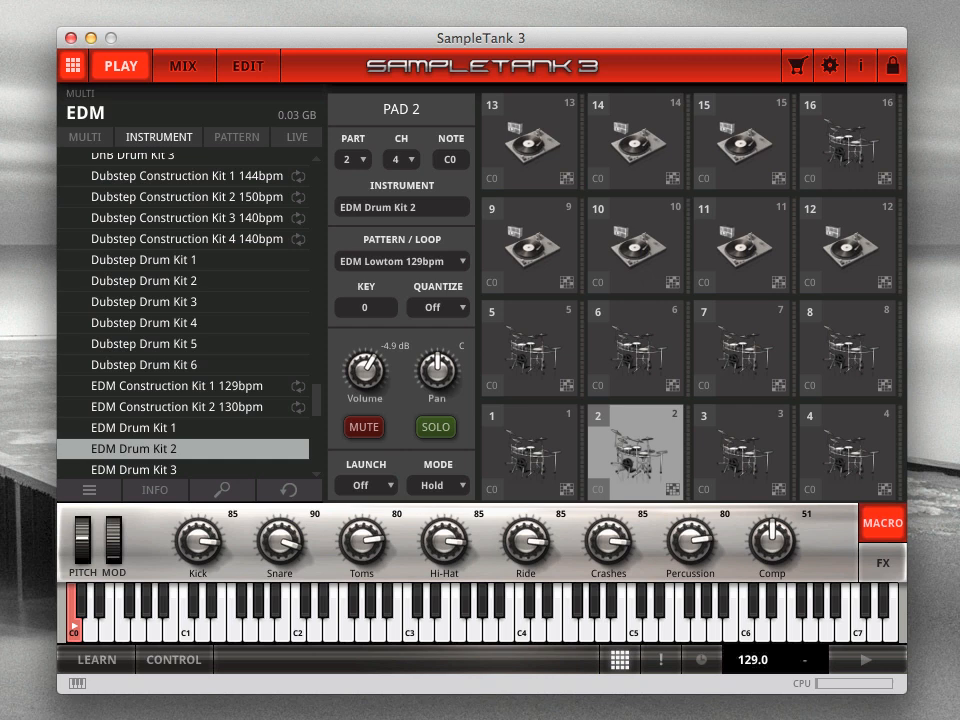
click(848, 244)
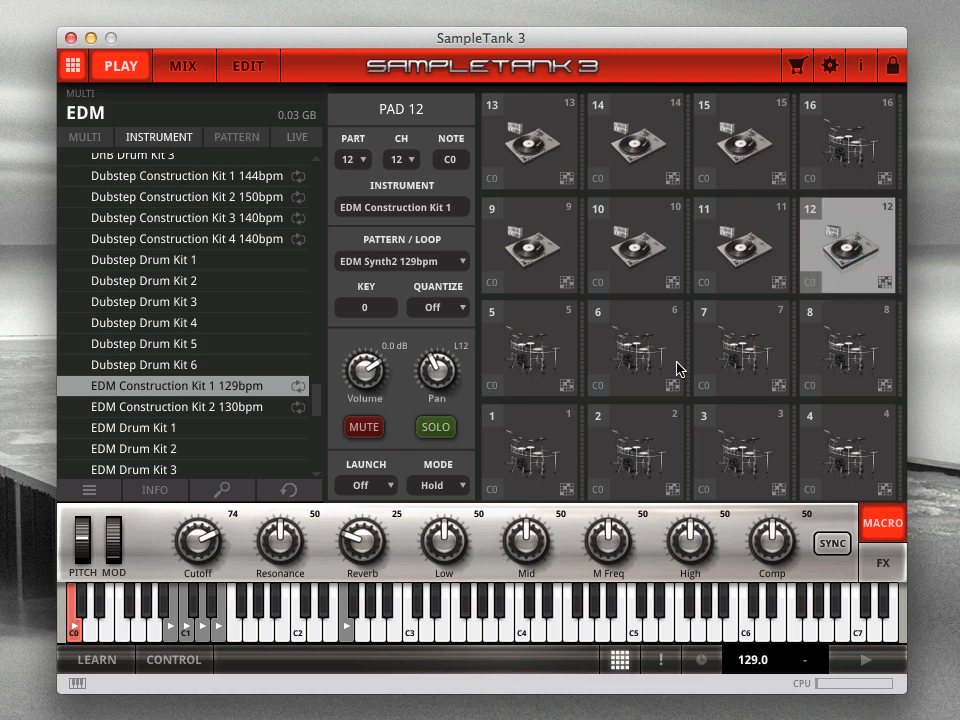
Audition pads 5 (clap) and 7 (midtom), then show pad 1's reverb effect controls
click(530, 452)
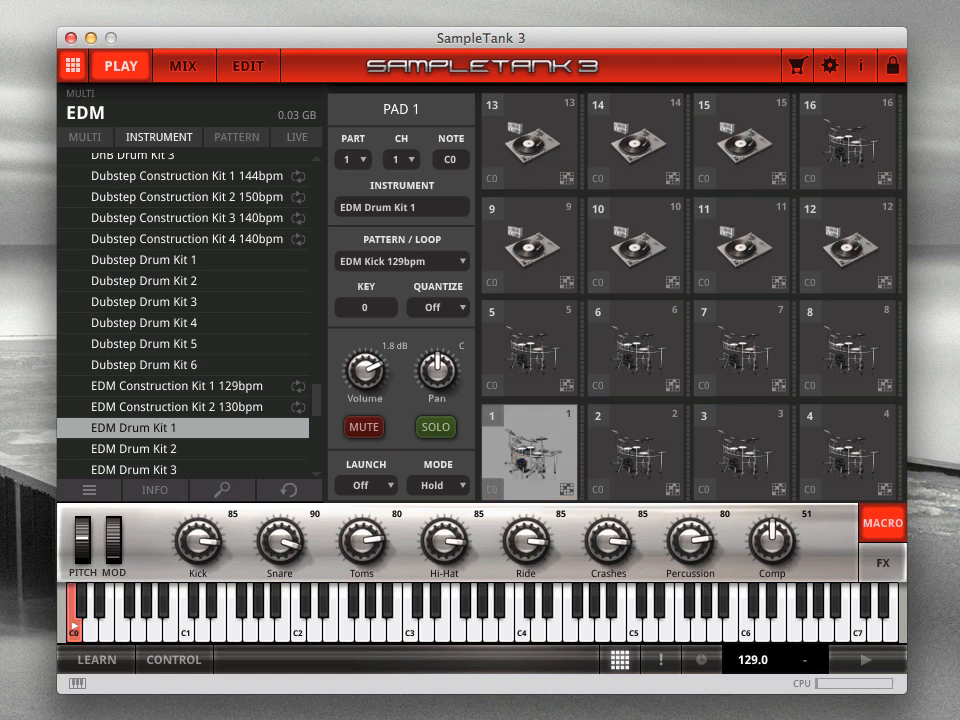
click(528, 348)
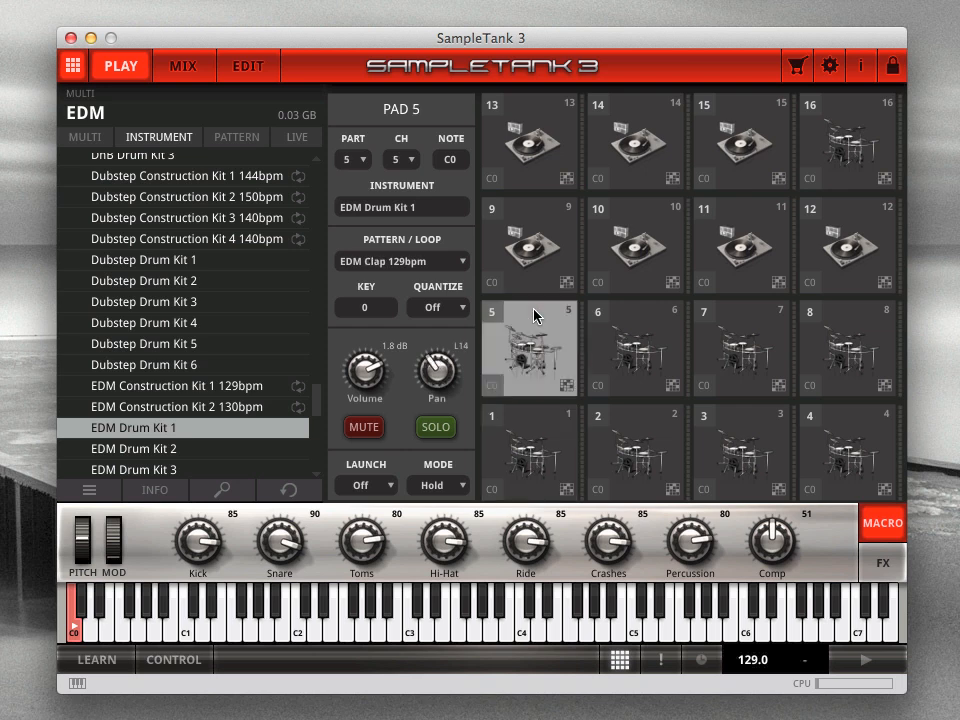
click(742, 348)
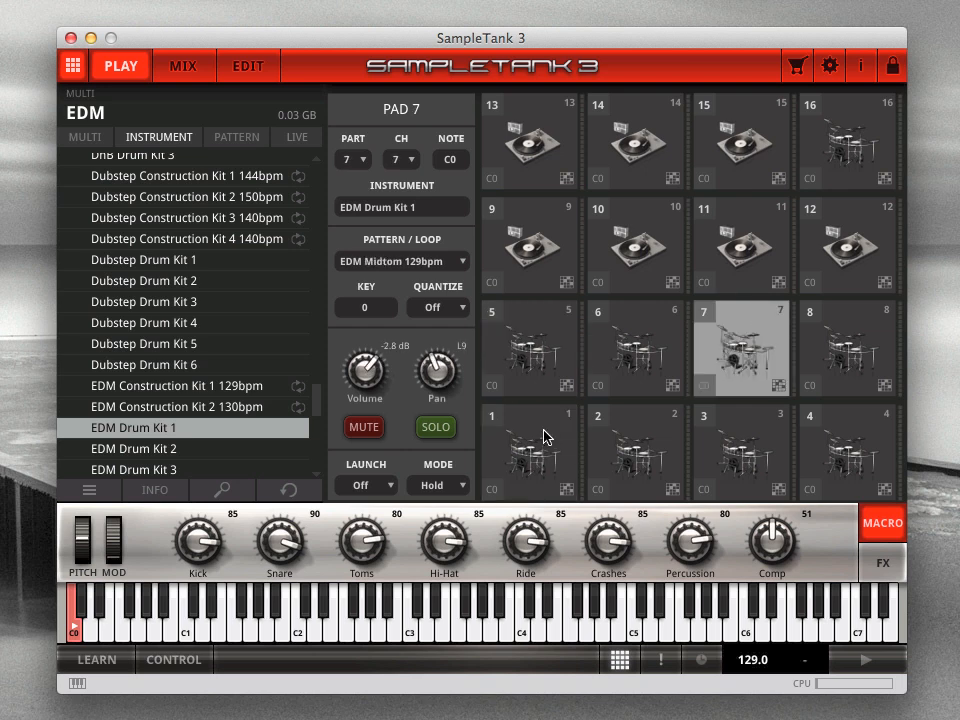
click(528, 452)
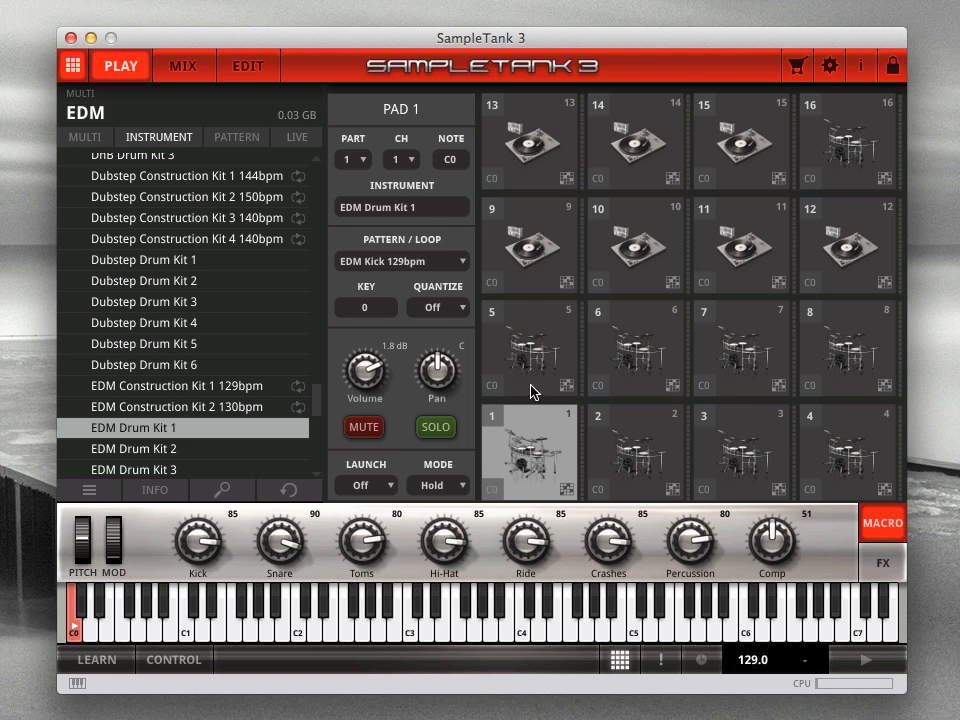
click(880, 562)
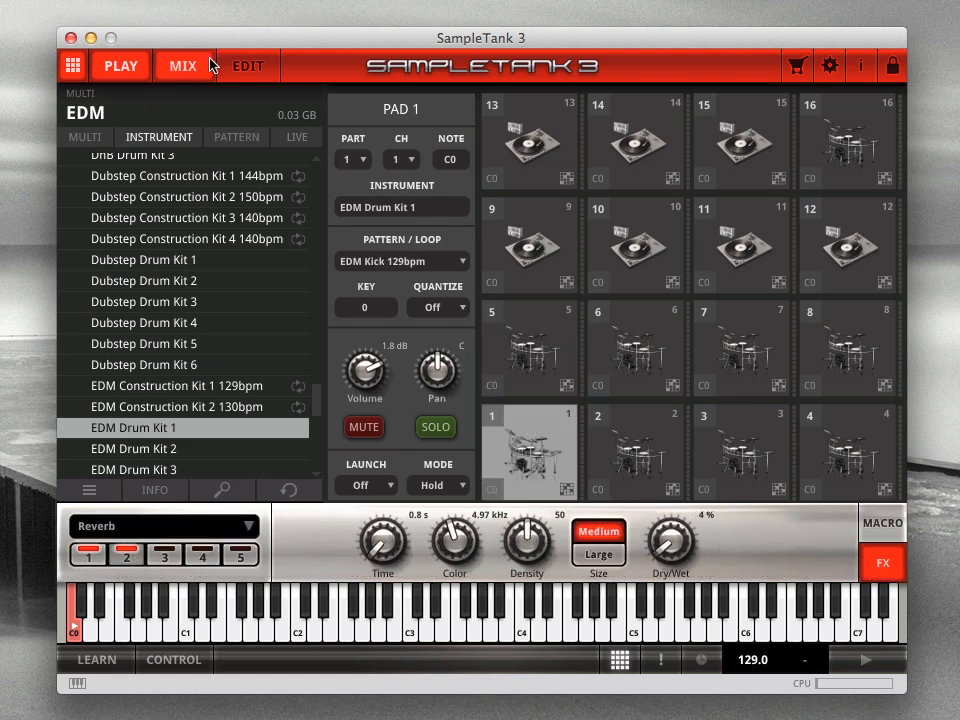
click(184, 66)
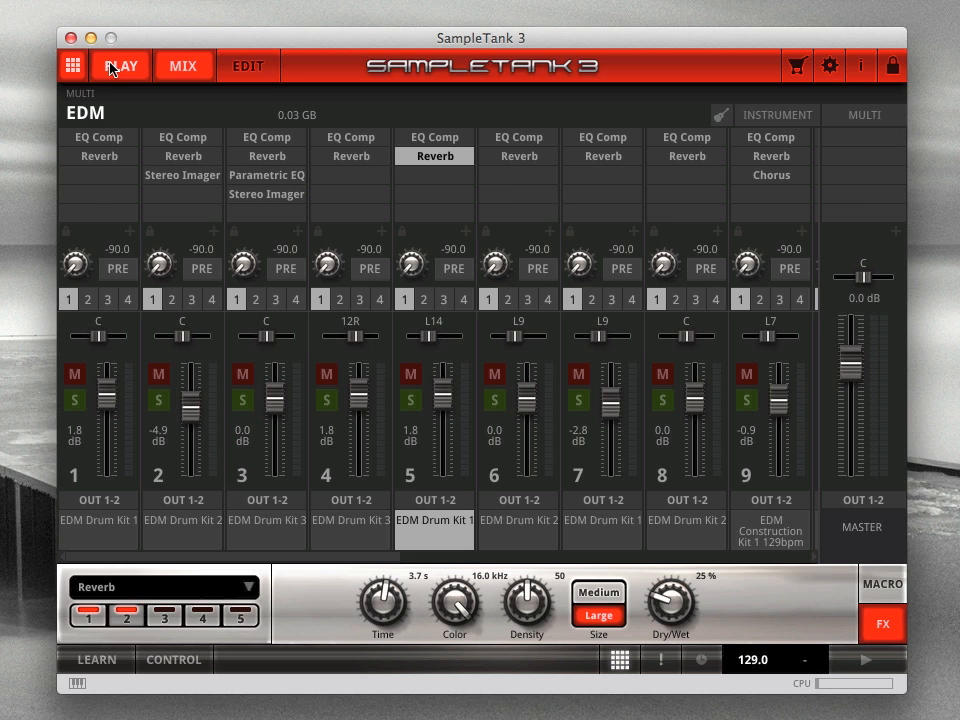
click(120, 64)
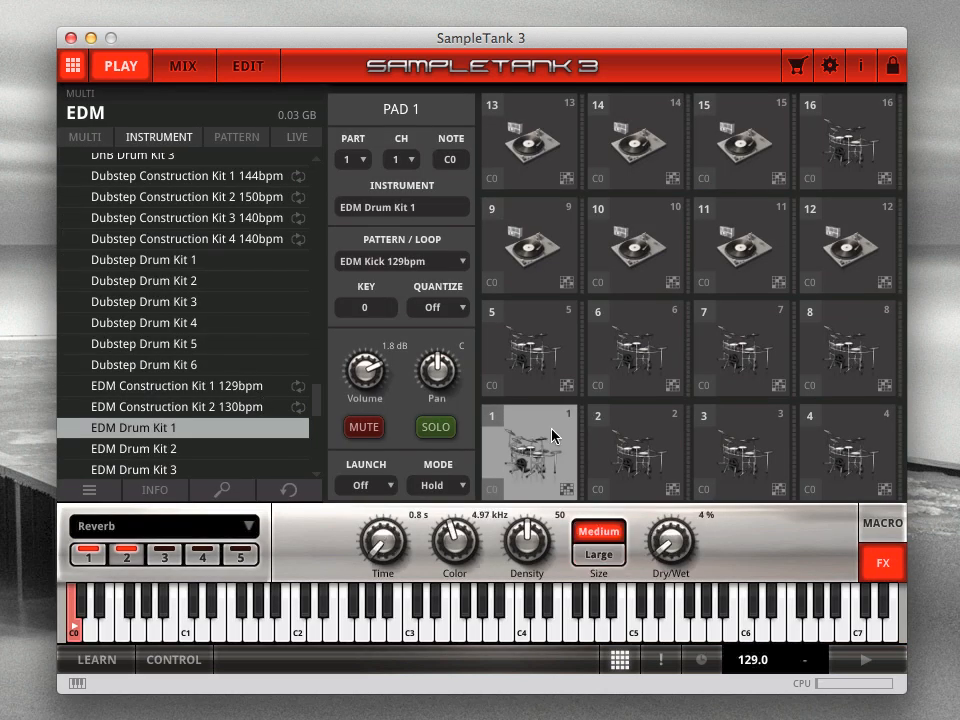
click(528, 348)
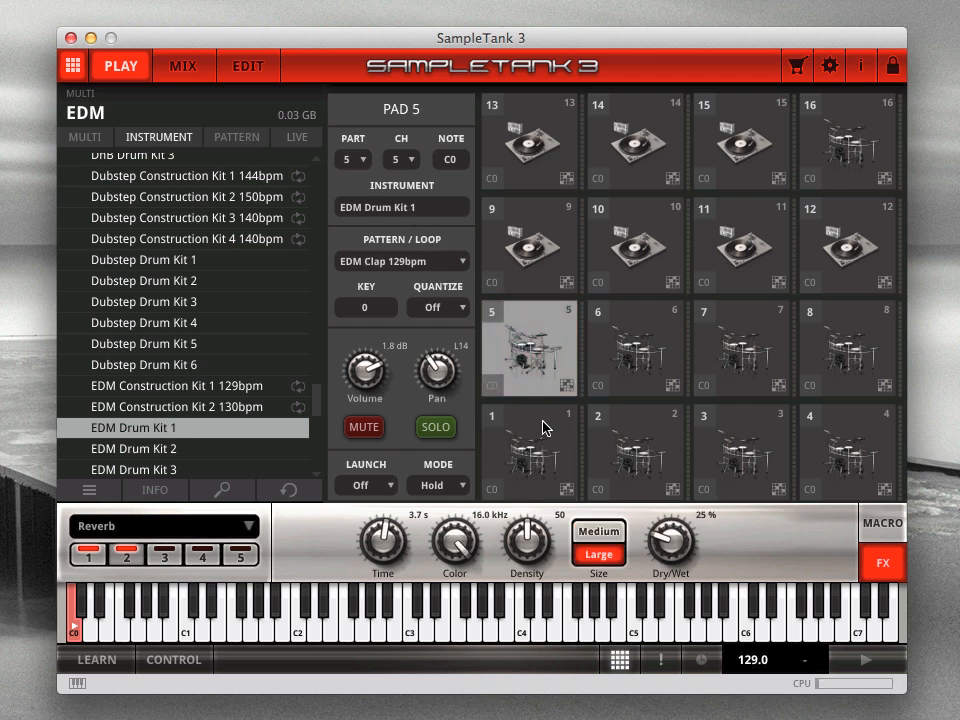
click(528, 452)
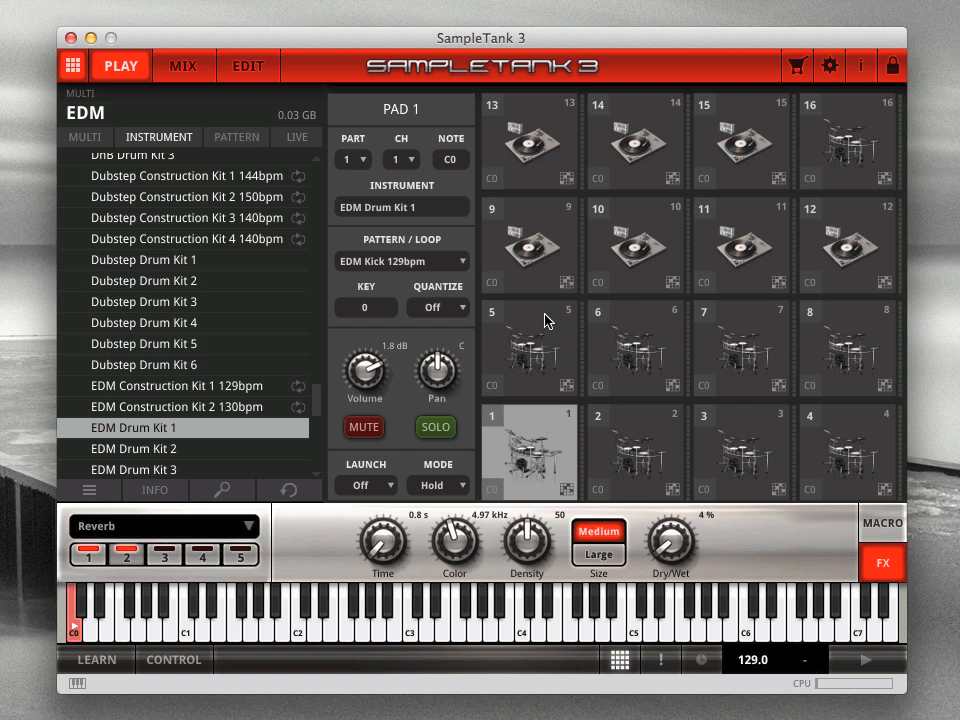
click(528, 348)
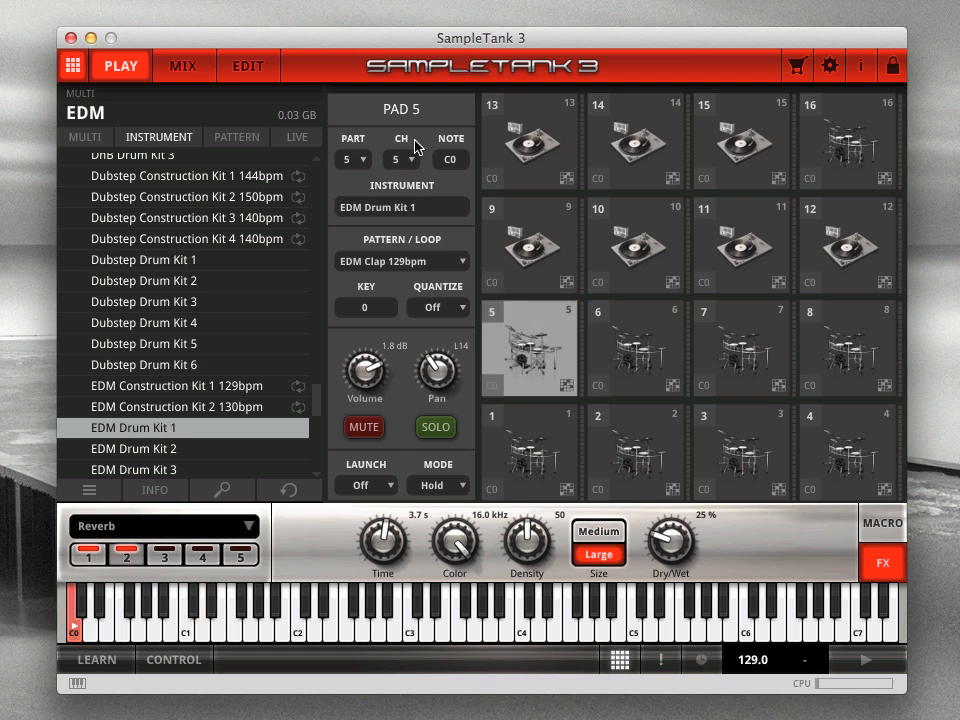
mouse_move(470, 144)
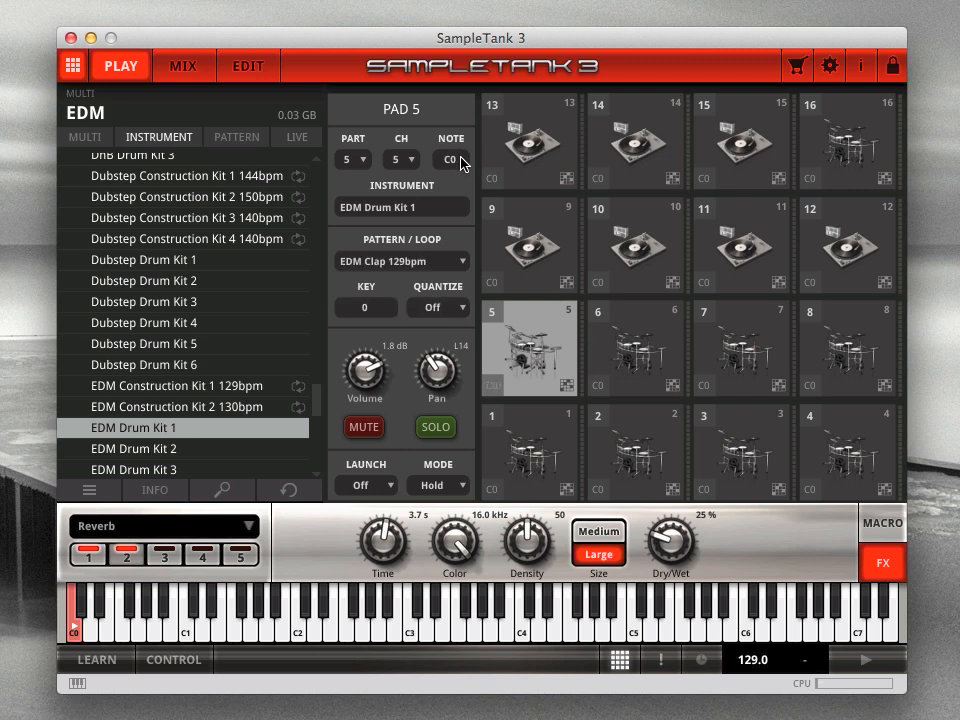
mouse_move(264, 144)
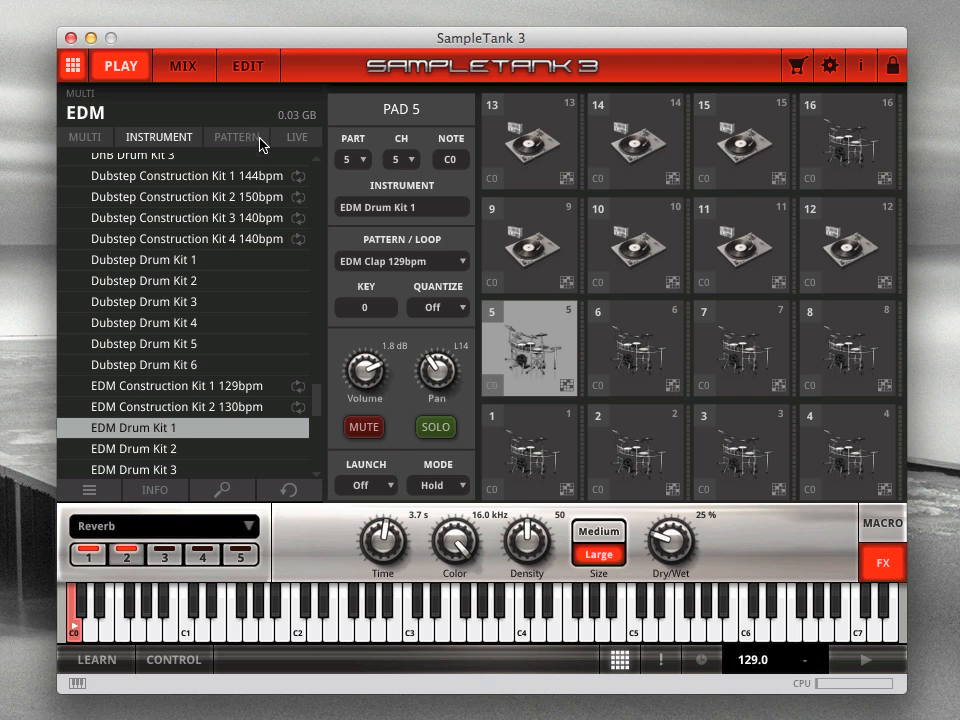
Switch the browser to the pattern library of grid loops
click(236, 136)
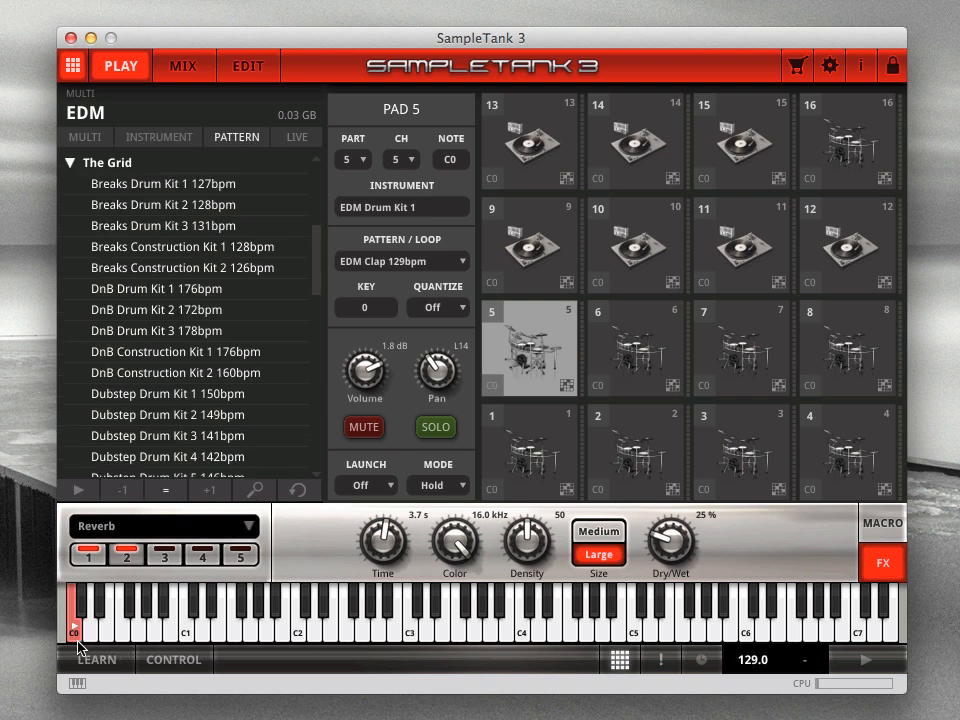
mouse_move(490, 402)
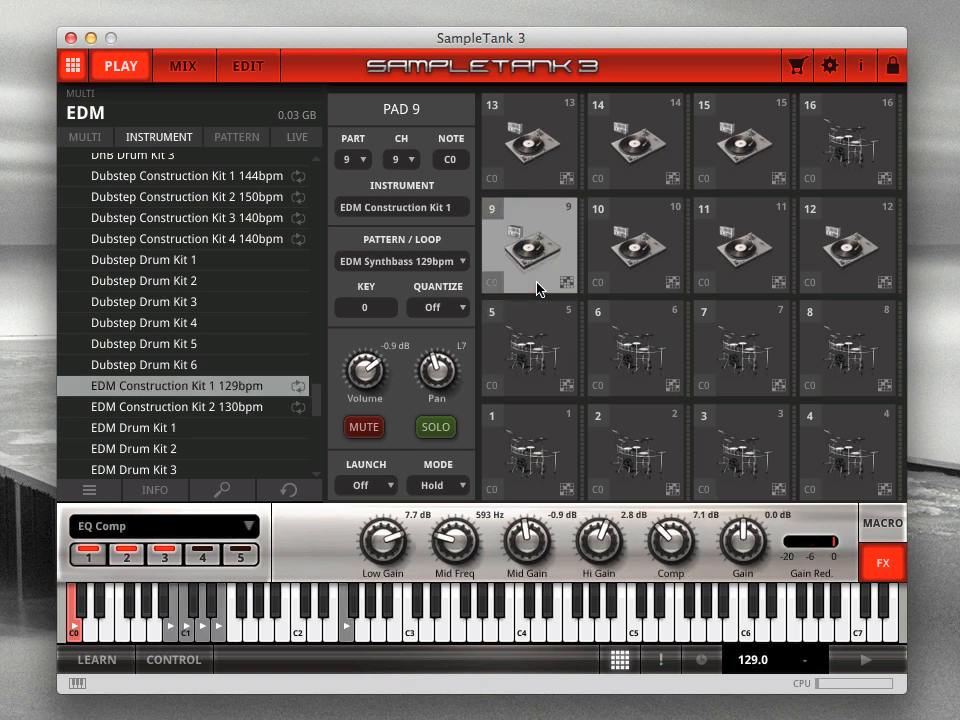
Load Dubstep Drum Kit 1 onto pad 10, then return to pad 5 with the pattern list
click(636, 244)
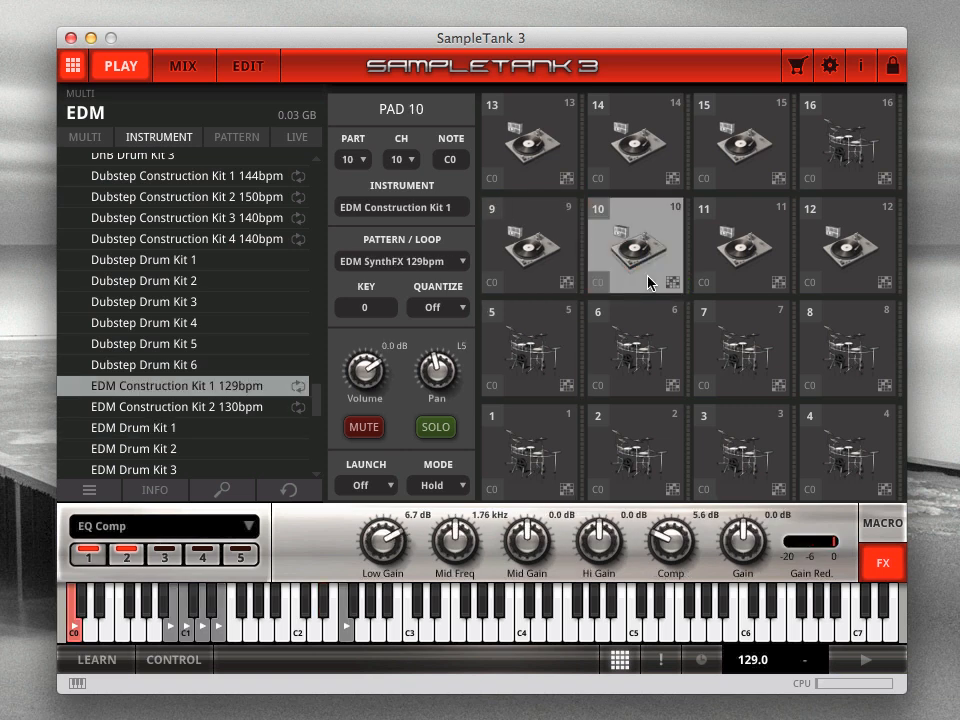
click(144, 260)
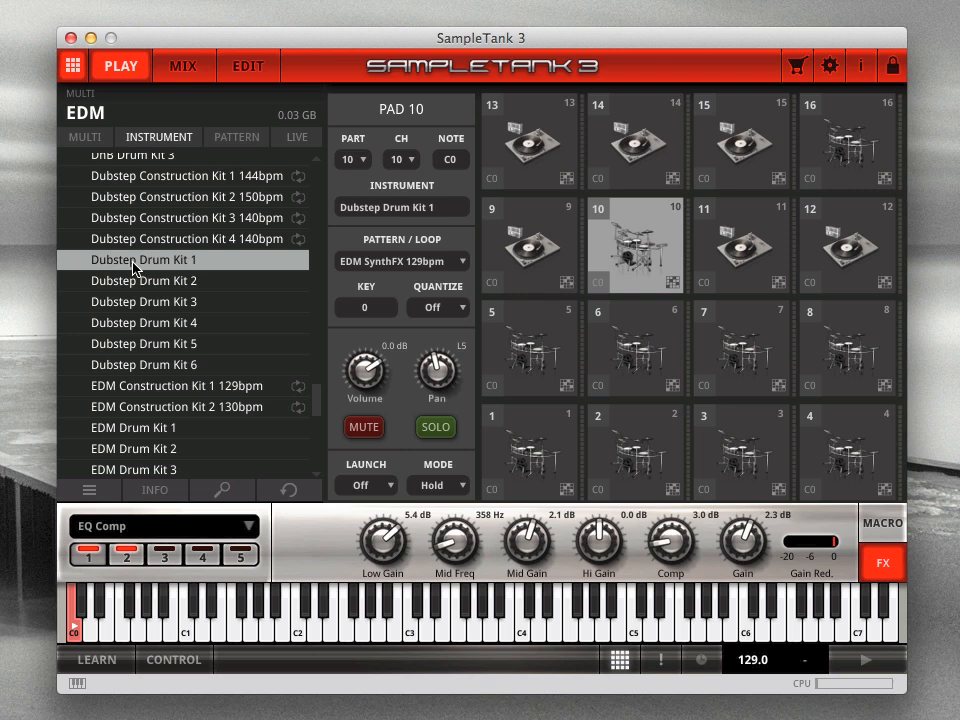
mouse_move(268, 150)
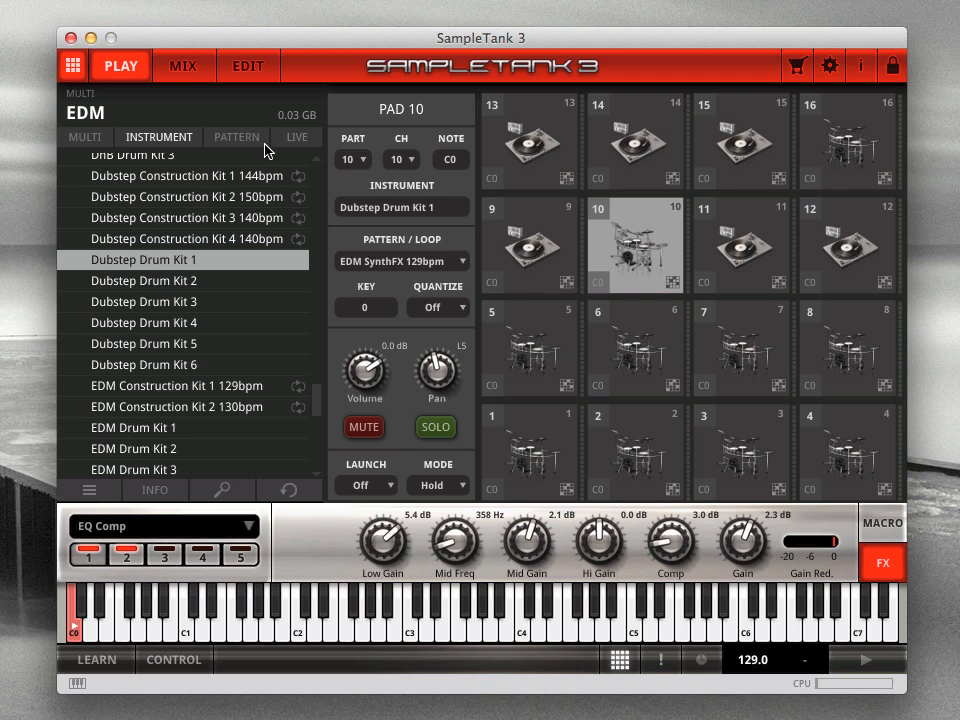
click(528, 348)
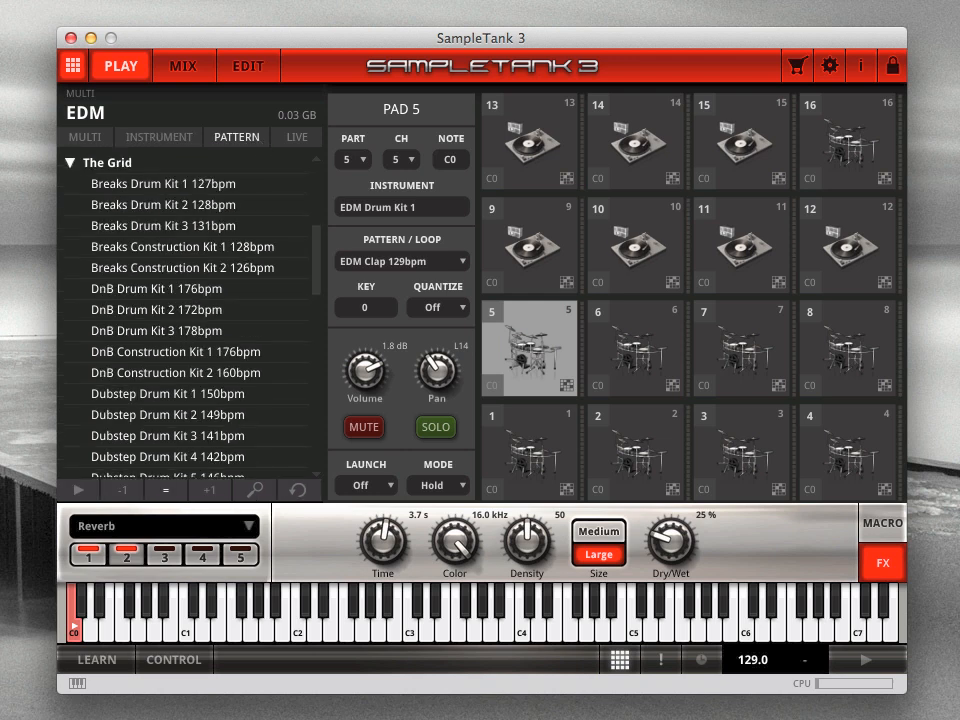
scroll(down, 3)
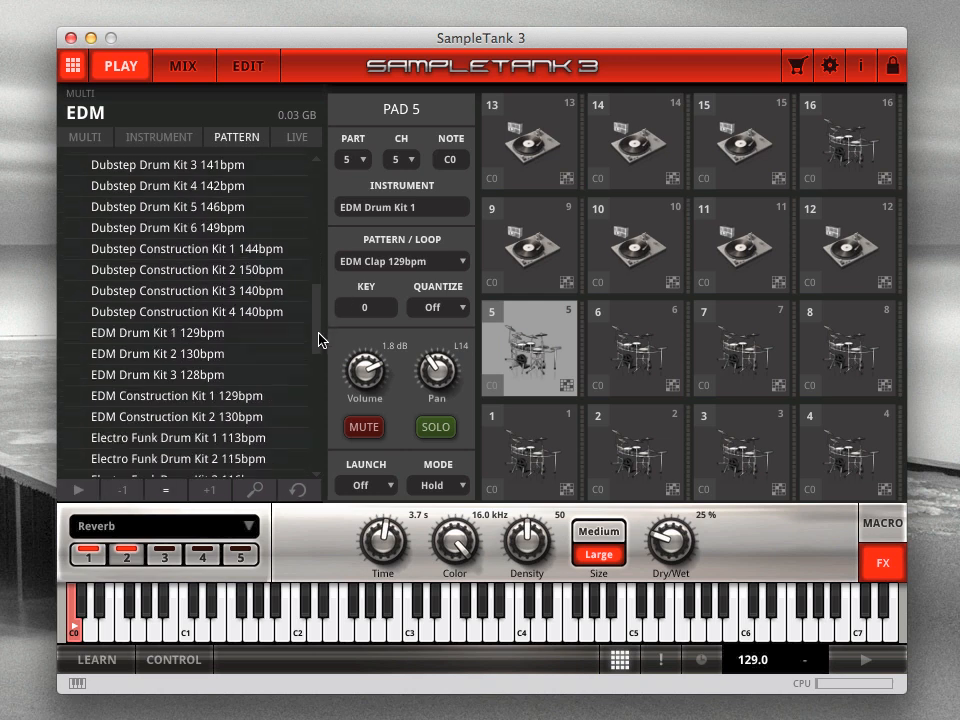
Preview EDM Drum Kit 2 130bpm, Construction Kit 1 129bpm and Construction Kit 2 130bpm patterns for pad 5
scroll(down, 3)
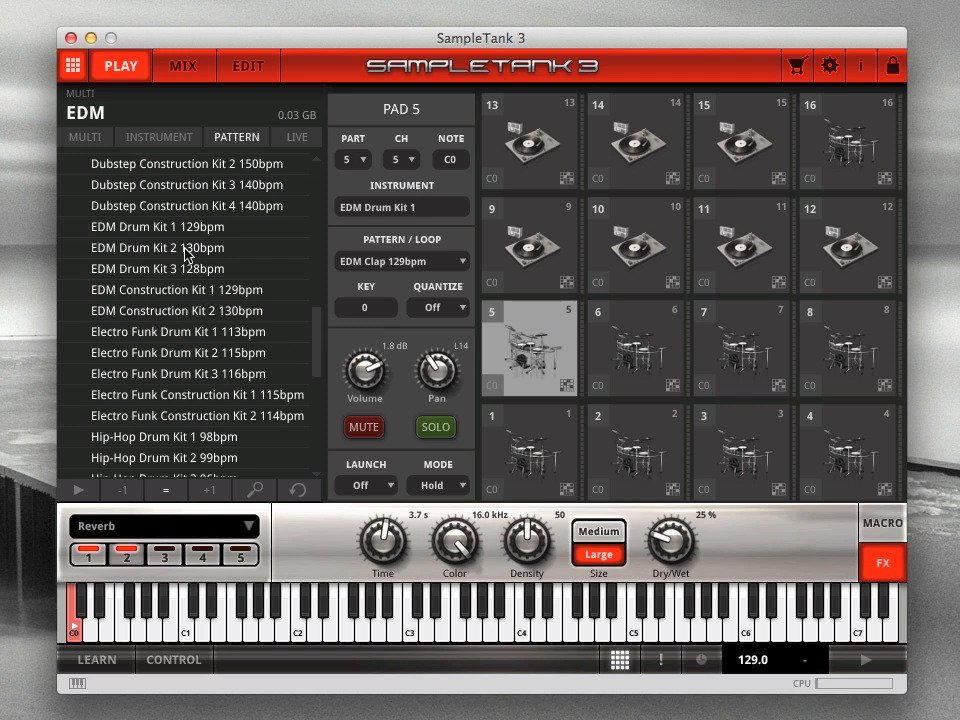
mouse_move(180, 252)
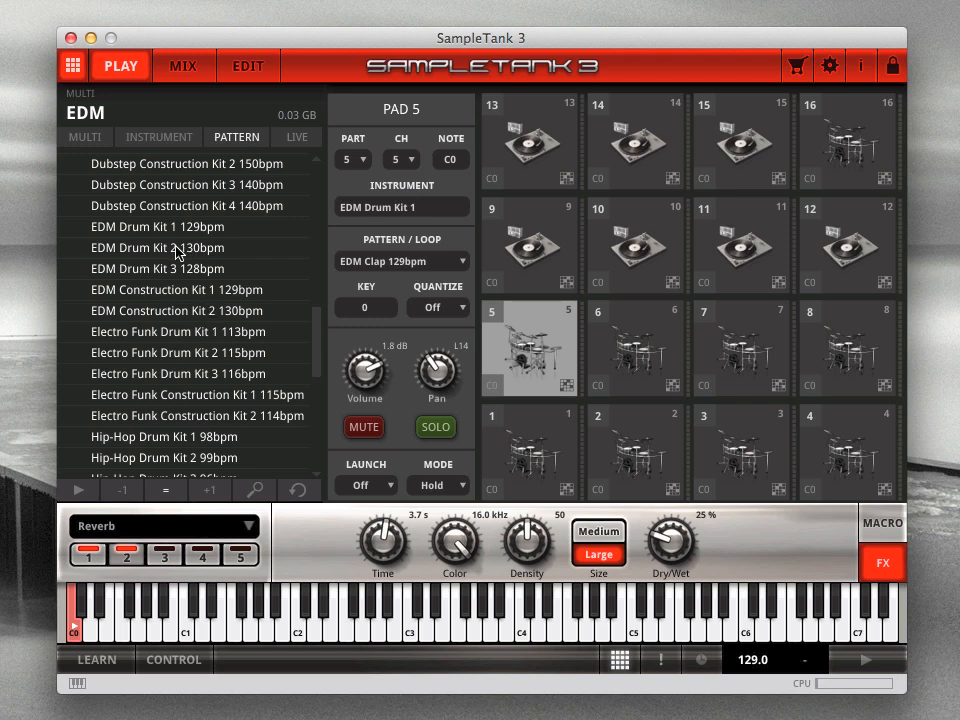
click(176, 248)
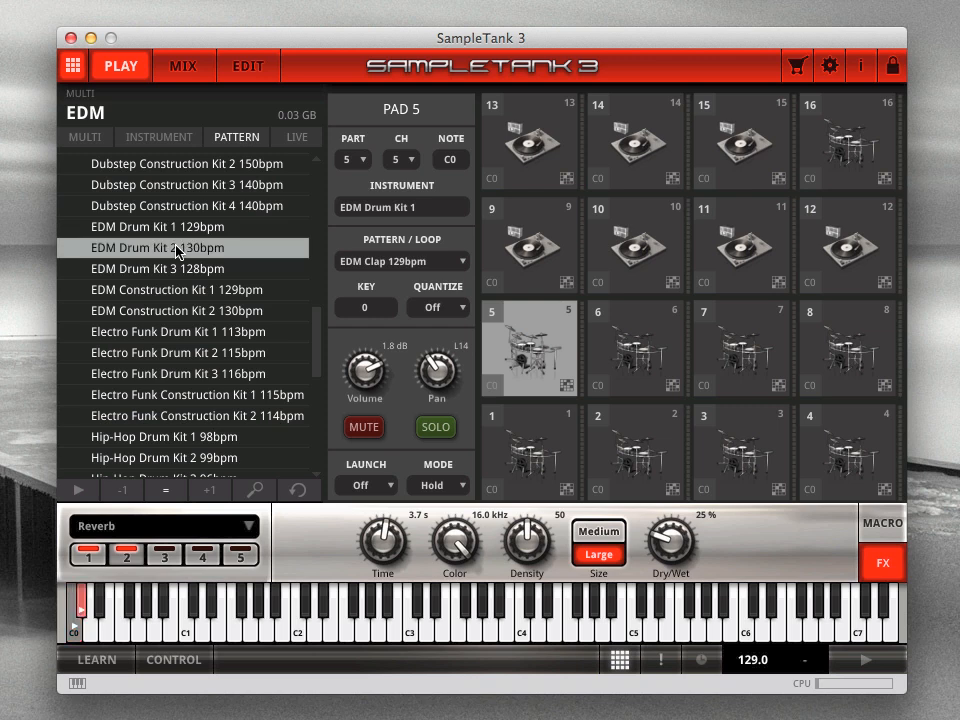
click(180, 288)
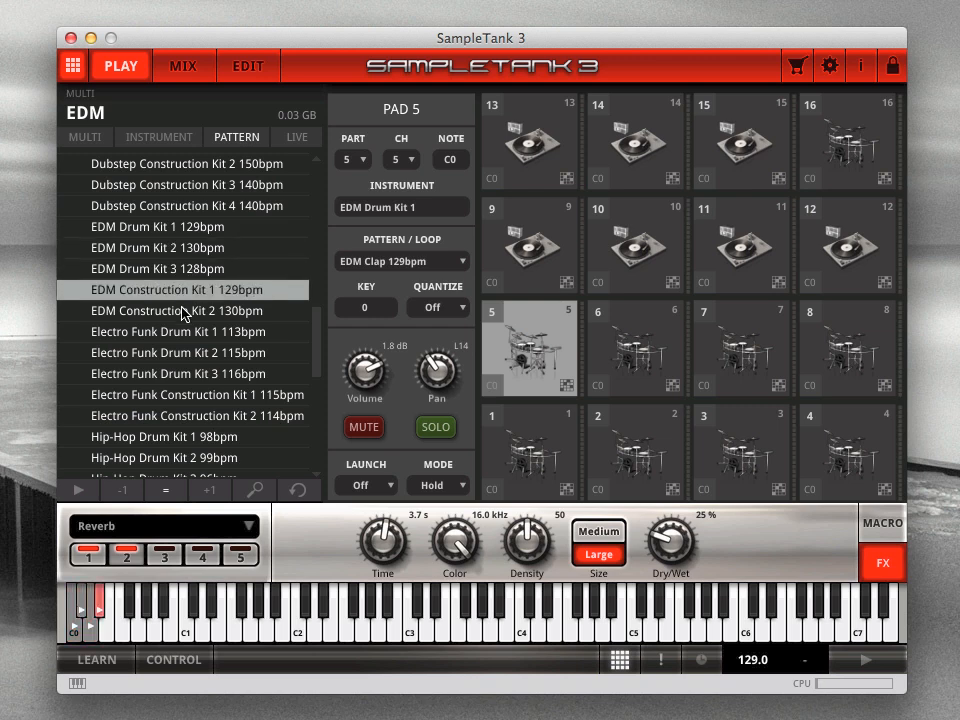
click(184, 312)
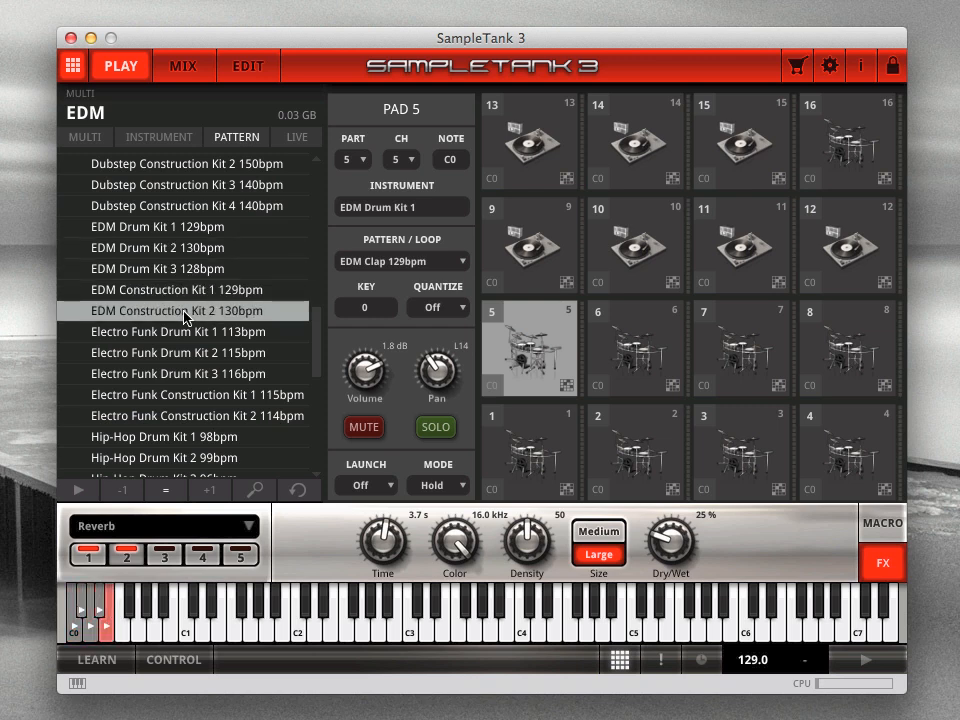
click(402, 260)
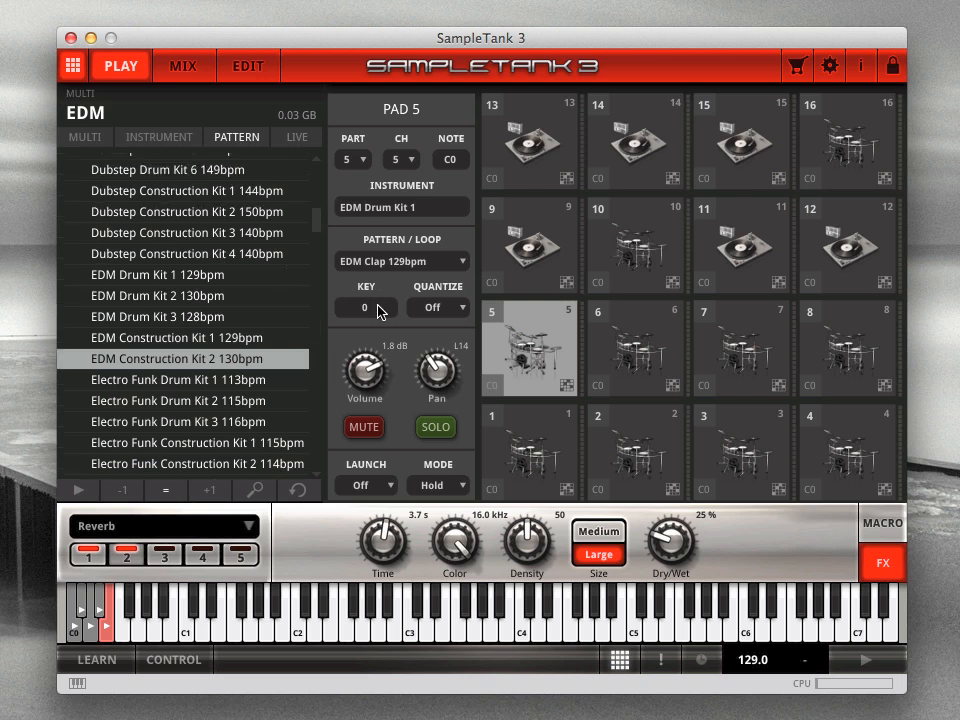
Set pad 5's key to +3, load 70s Pulse Upstempo and pick the West Coast 01 74 bpm pattern
click(364, 308)
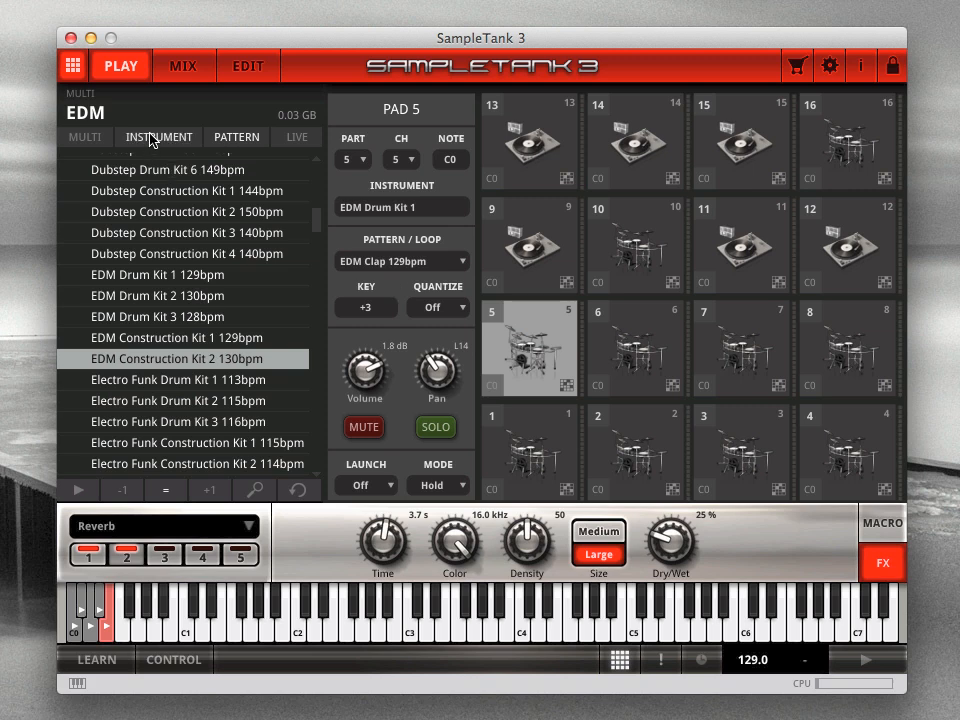
click(152, 456)
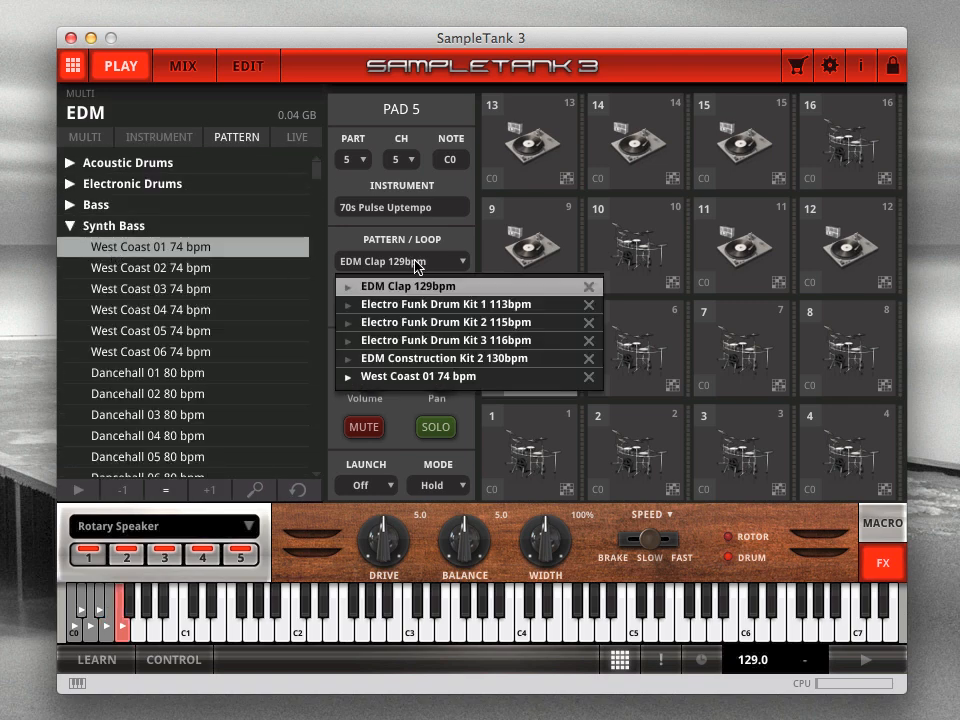
click(418, 376)
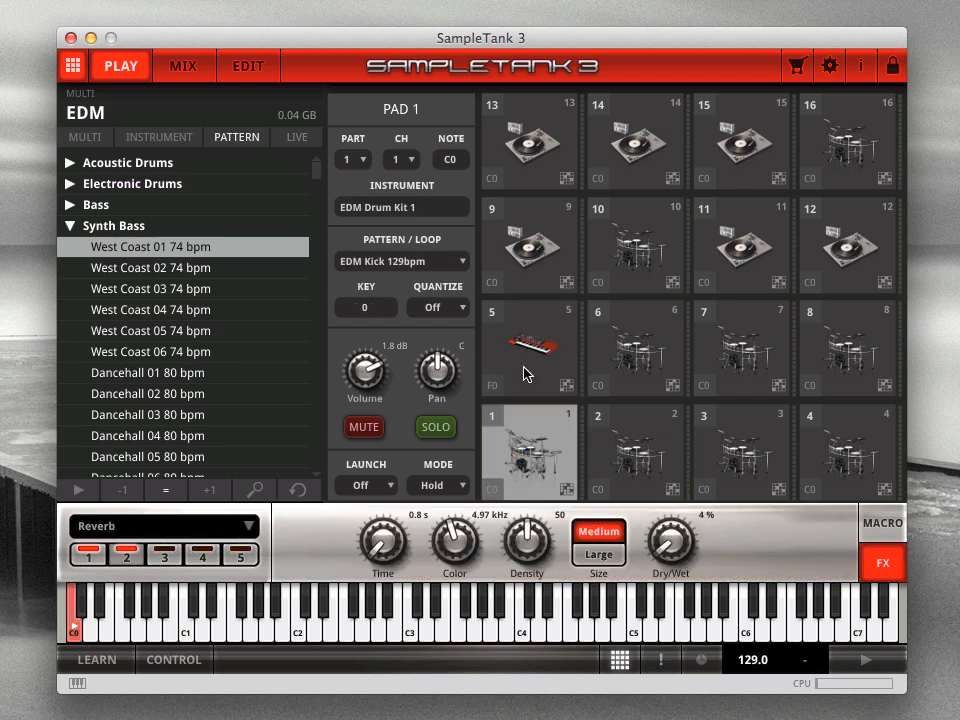
Set pad 1's kick volume to 0.1 dB and pan to 10R, then solo it
click(436, 308)
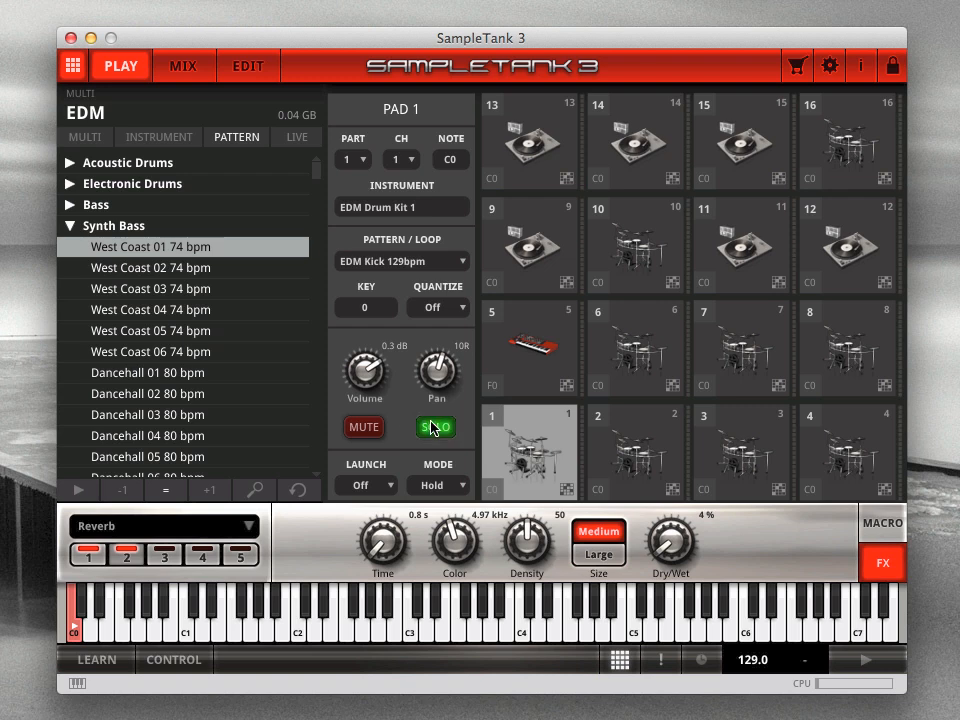
click(436, 428)
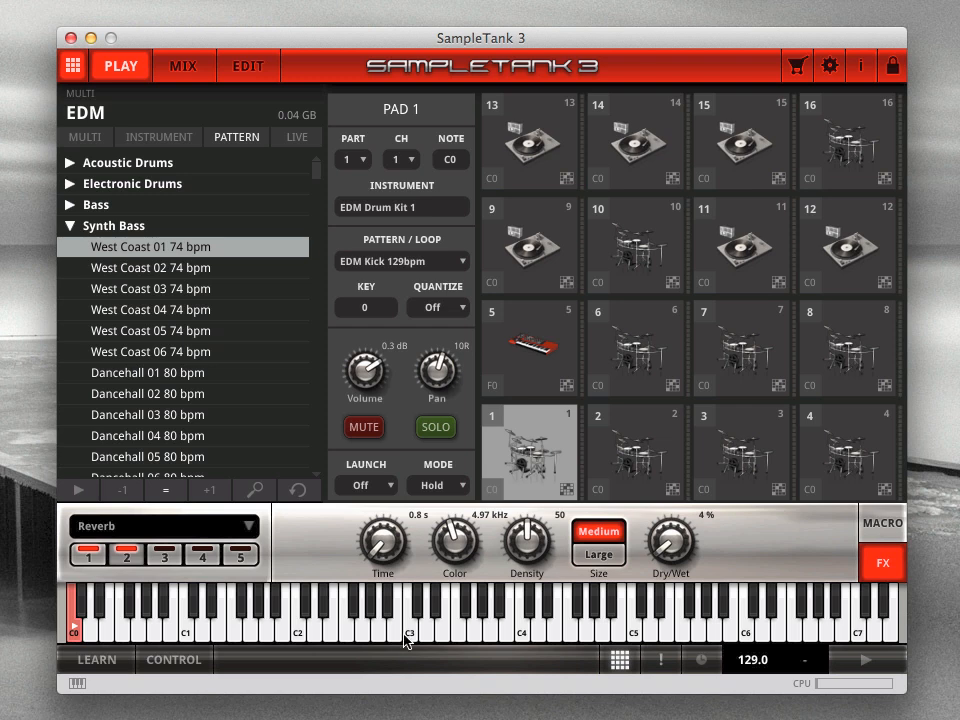
mouse_move(340, 468)
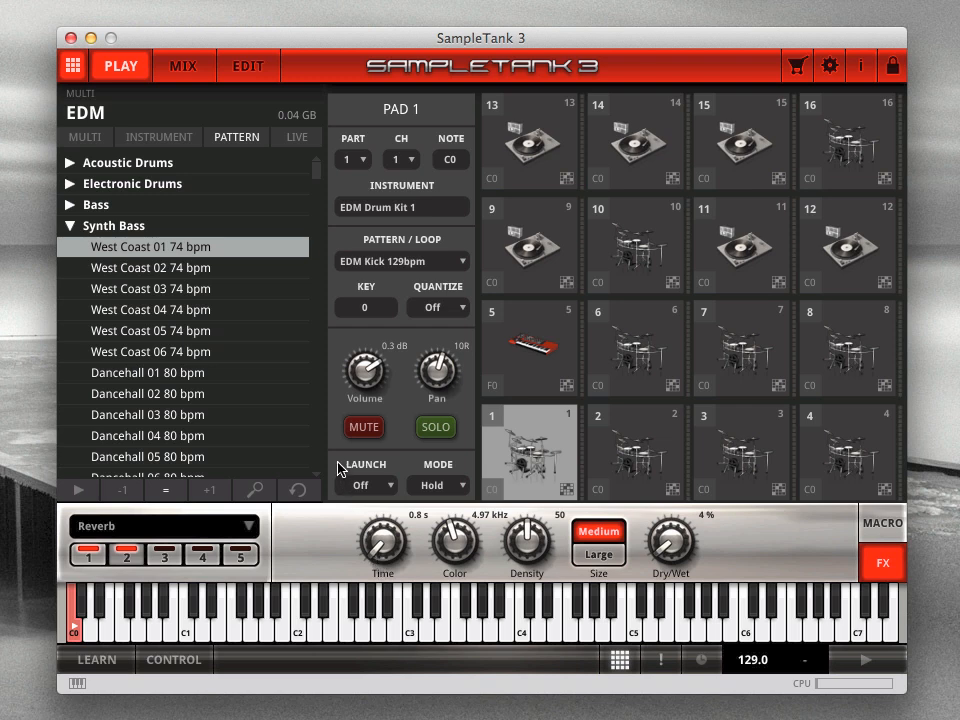
mouse_move(418, 470)
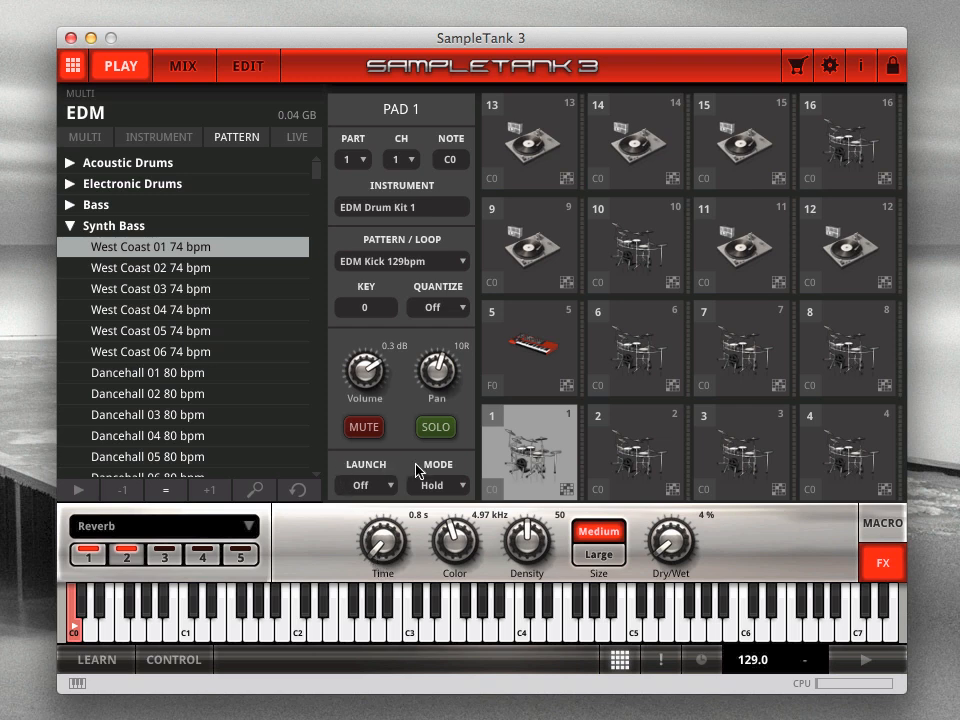
mouse_move(392, 488)
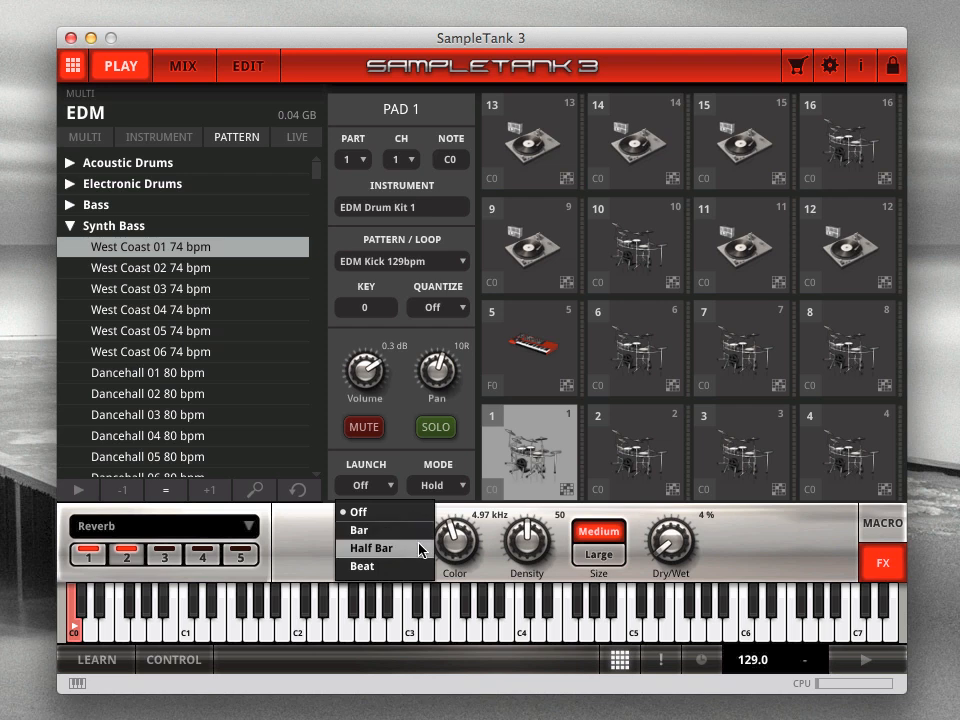
mouse_move(428, 568)
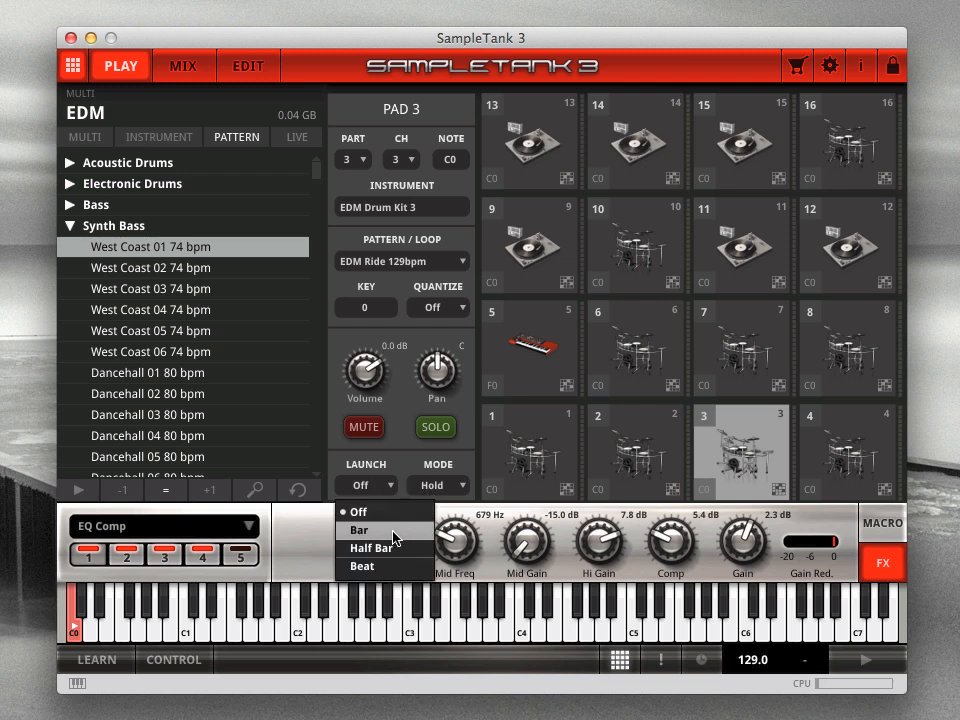
Set pad 3's LAUNCH to Bar and play pads 1 and 3 together to hear it
click(358, 530)
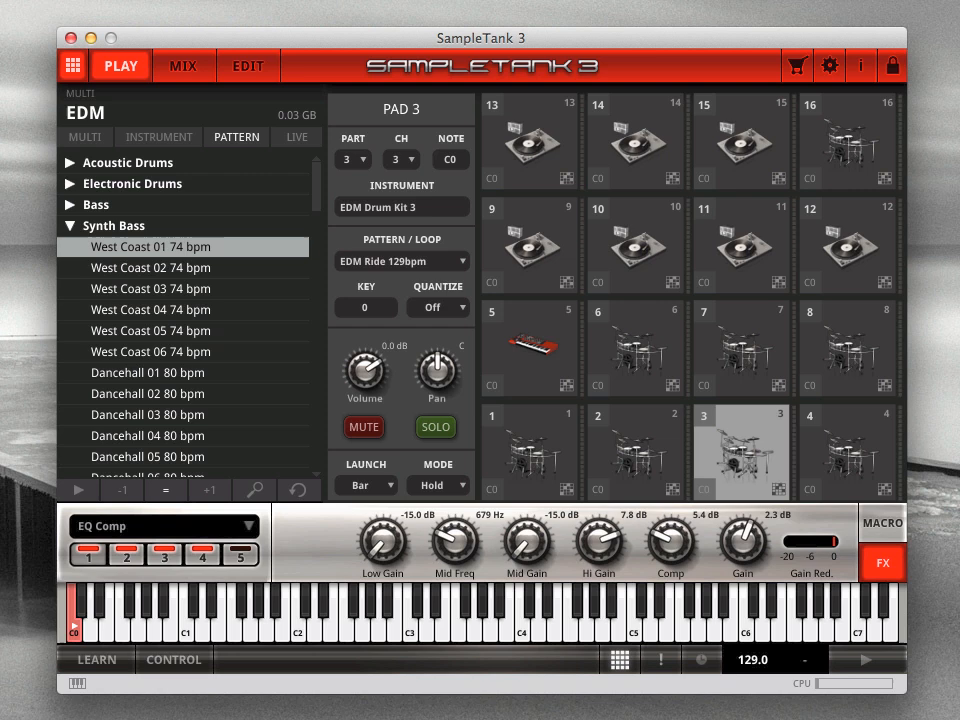
click(528, 452)
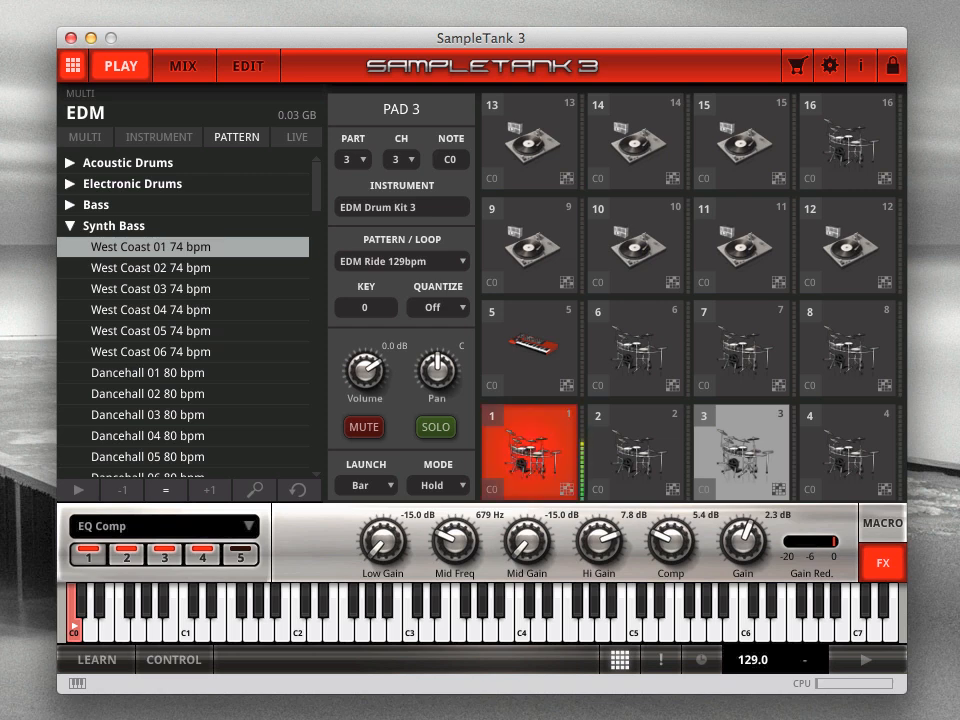
click(742, 452)
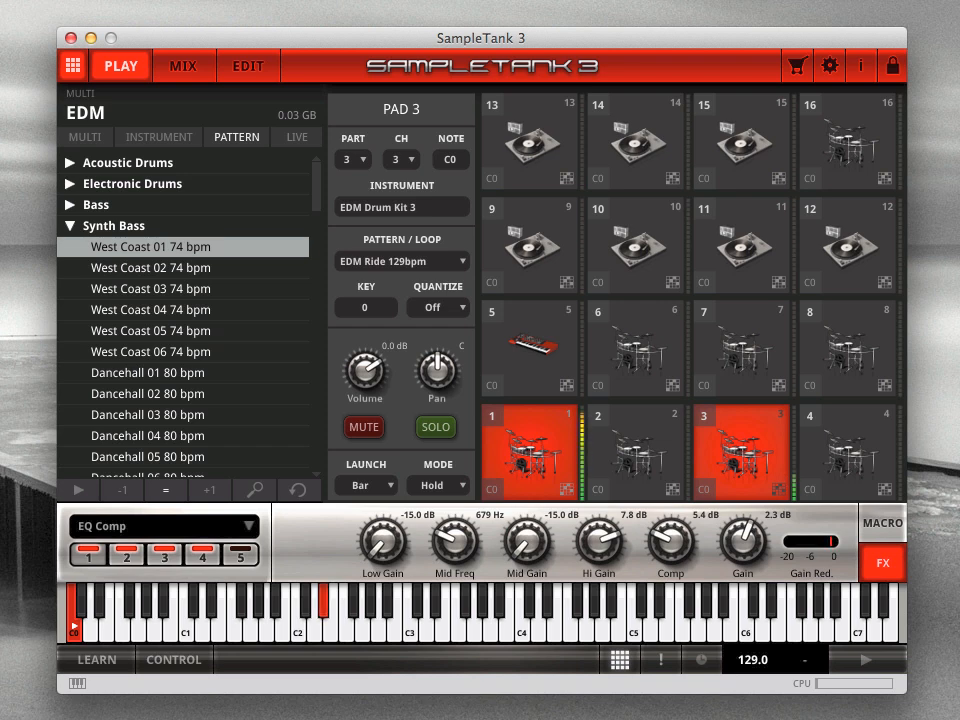
click(744, 452)
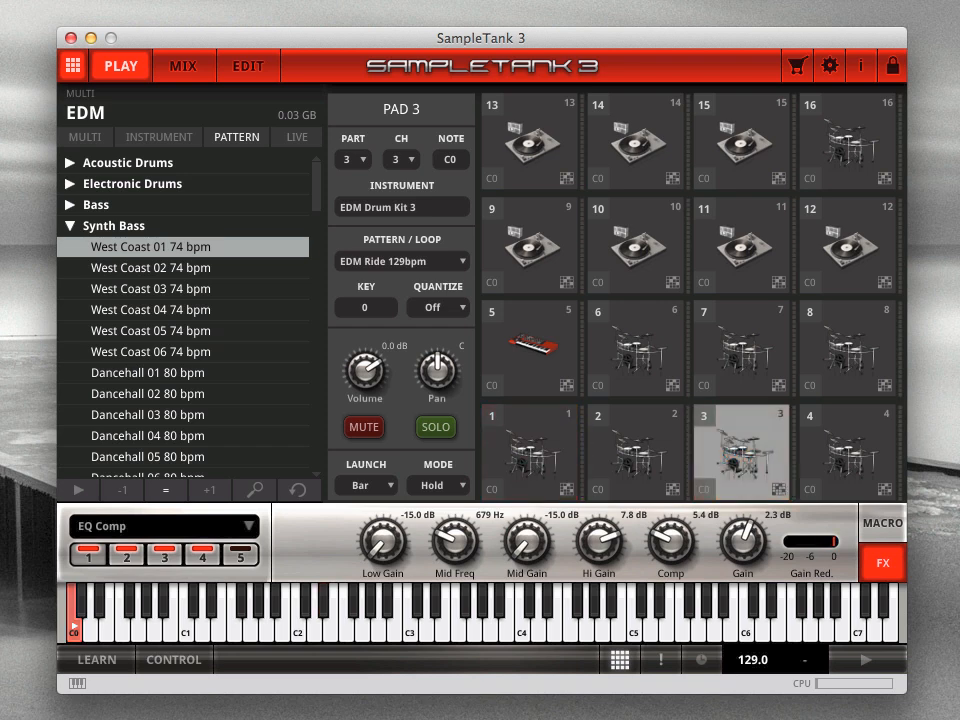
Set pad 3's LAUNCH to Off and replay pads 1 and 3 to compare
click(366, 486)
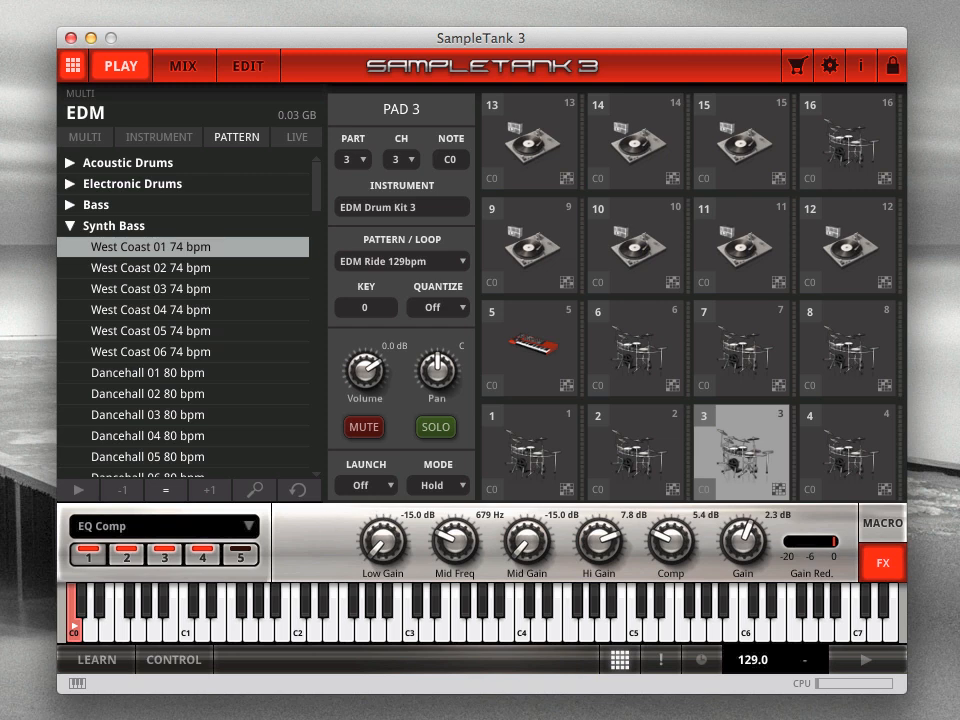
click(528, 452)
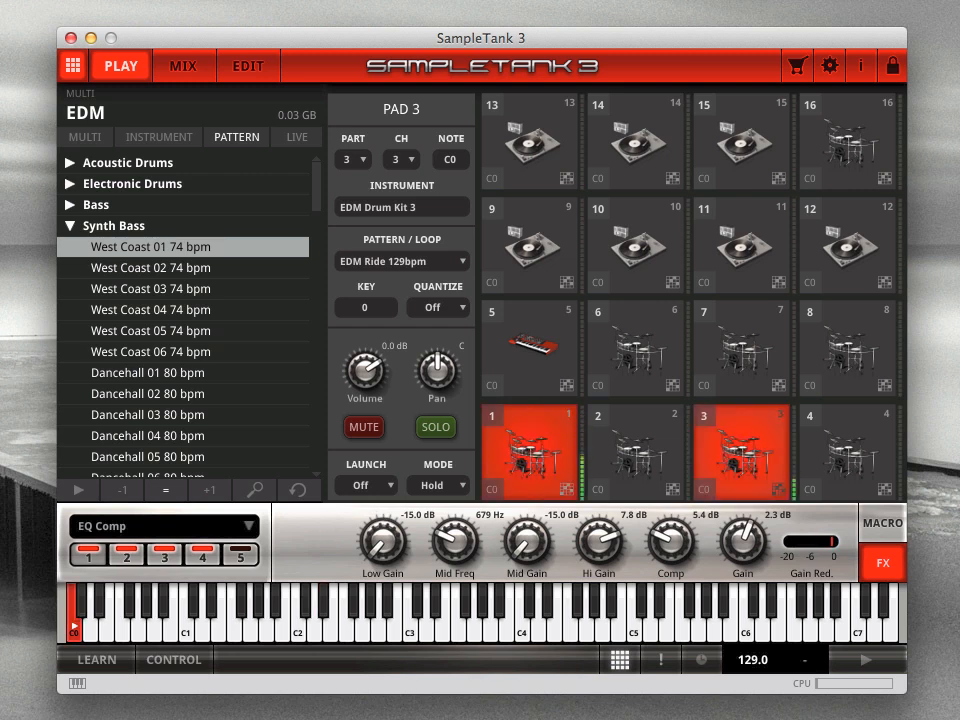
click(740, 452)
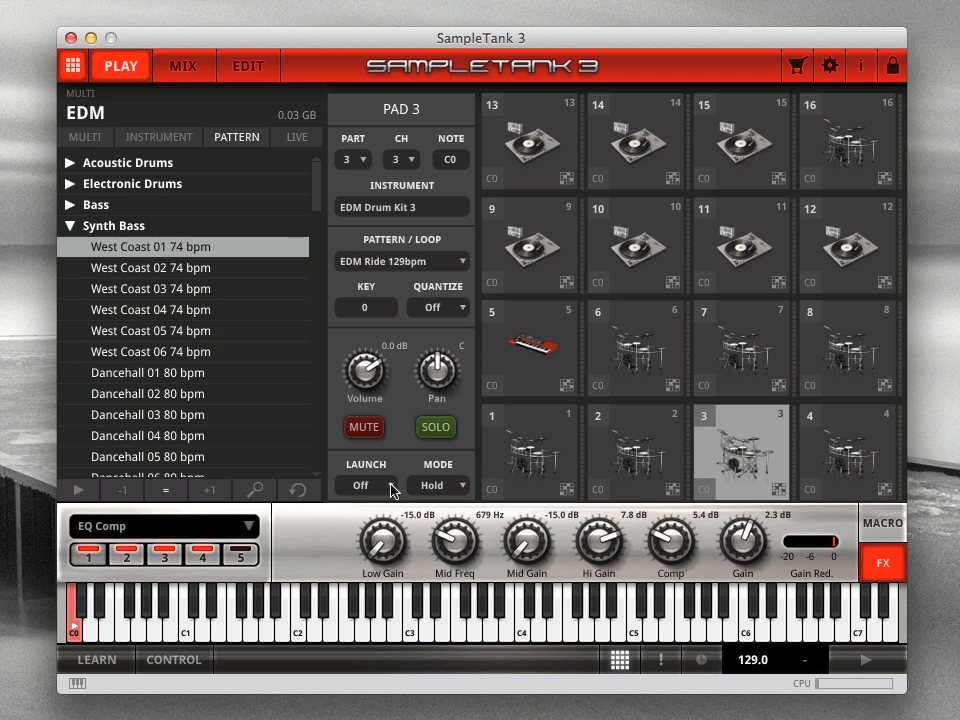
Set pad 3's LAUNCH to Beat from the launch timing choices
click(360, 486)
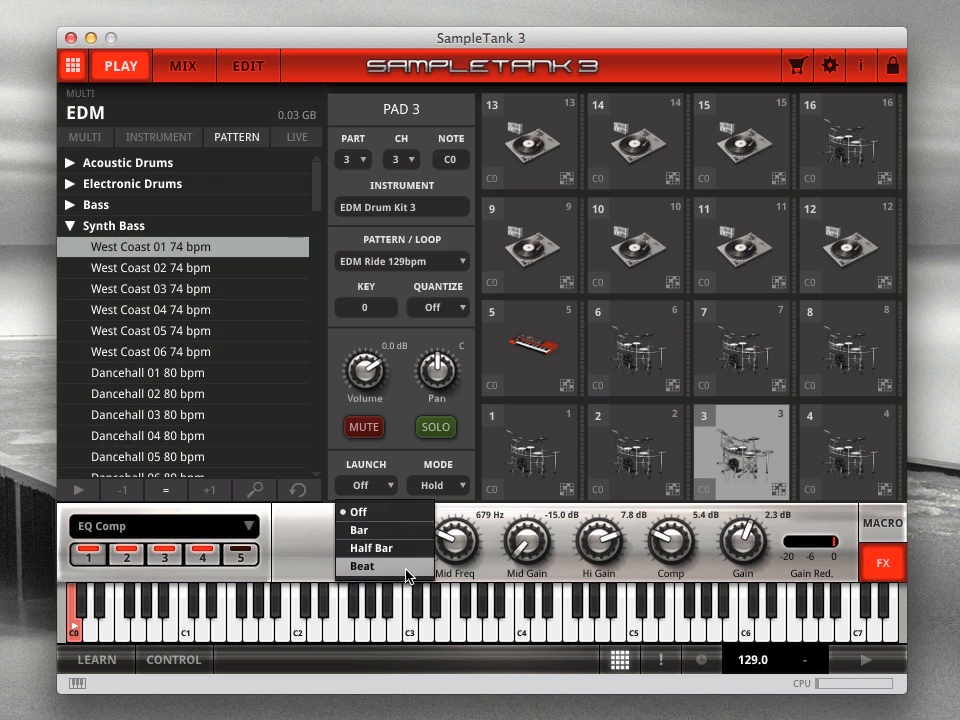
click(362, 566)
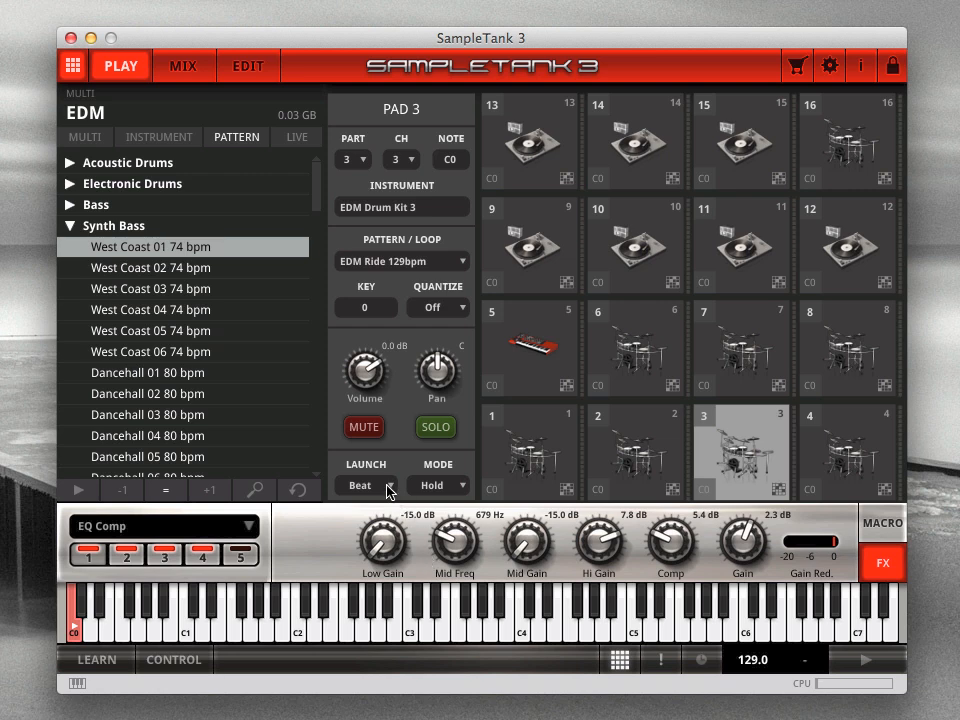
click(368, 486)
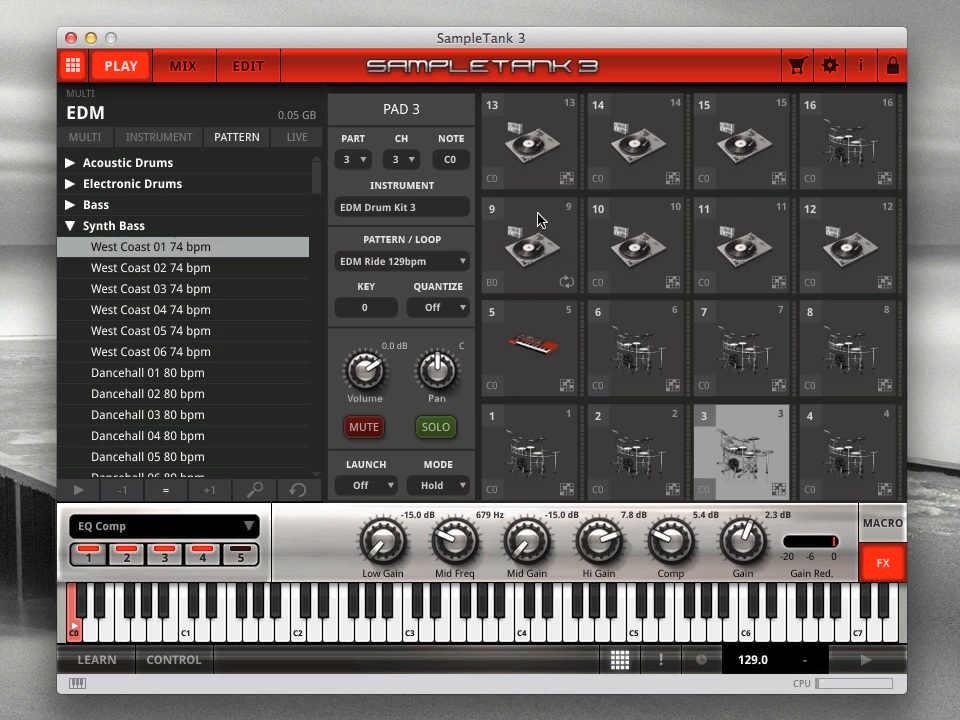
Change pad 9's play MODE from Hold to Latch
click(438, 486)
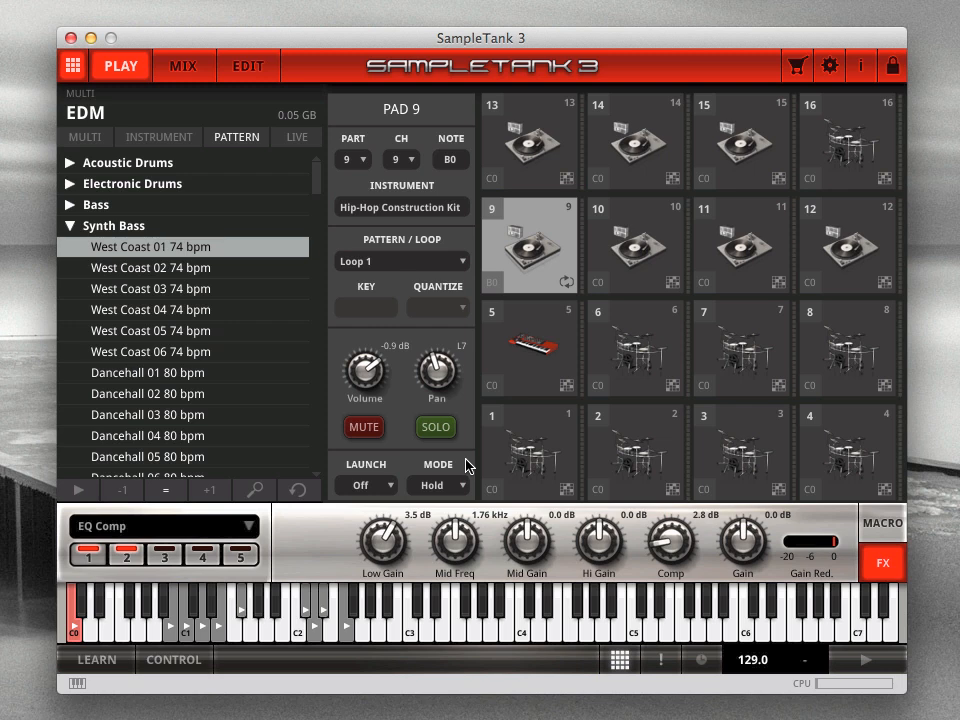
click(530, 248)
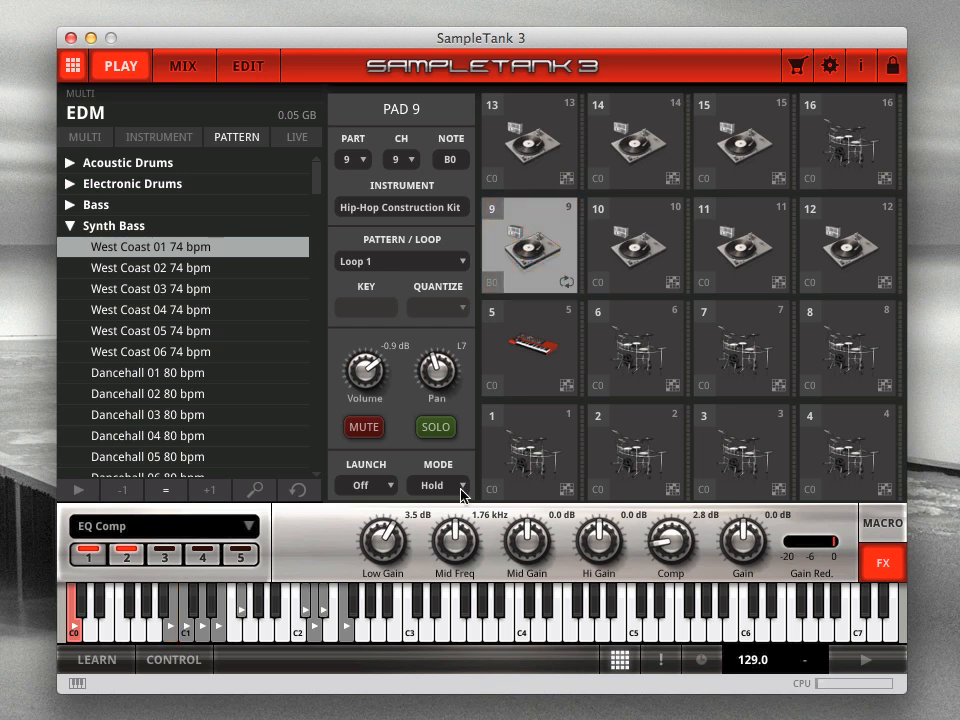
click(438, 486)
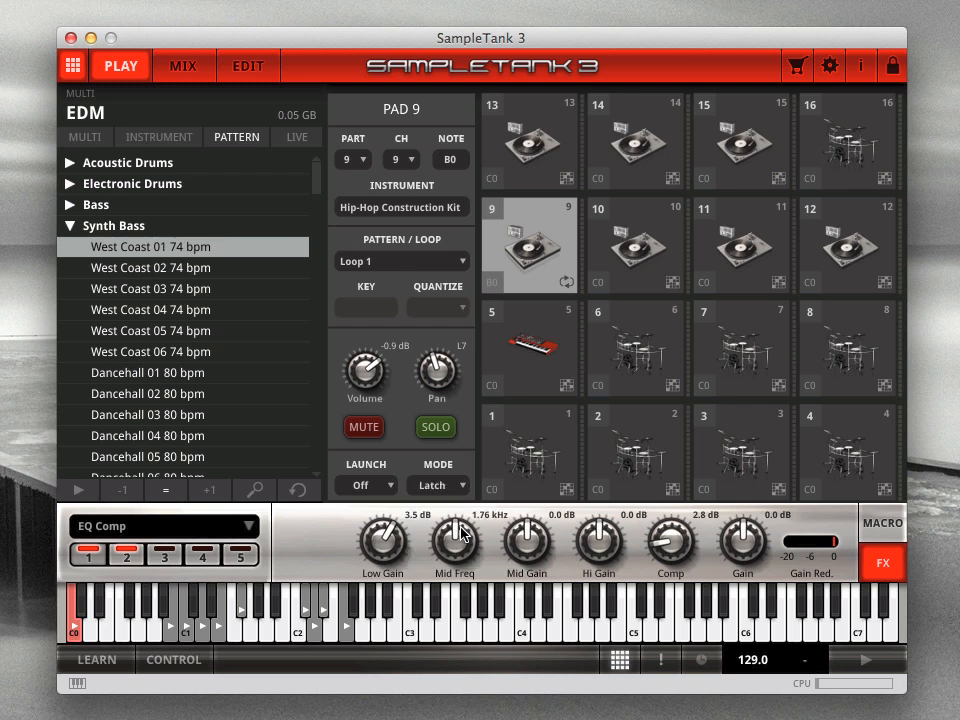
click(530, 248)
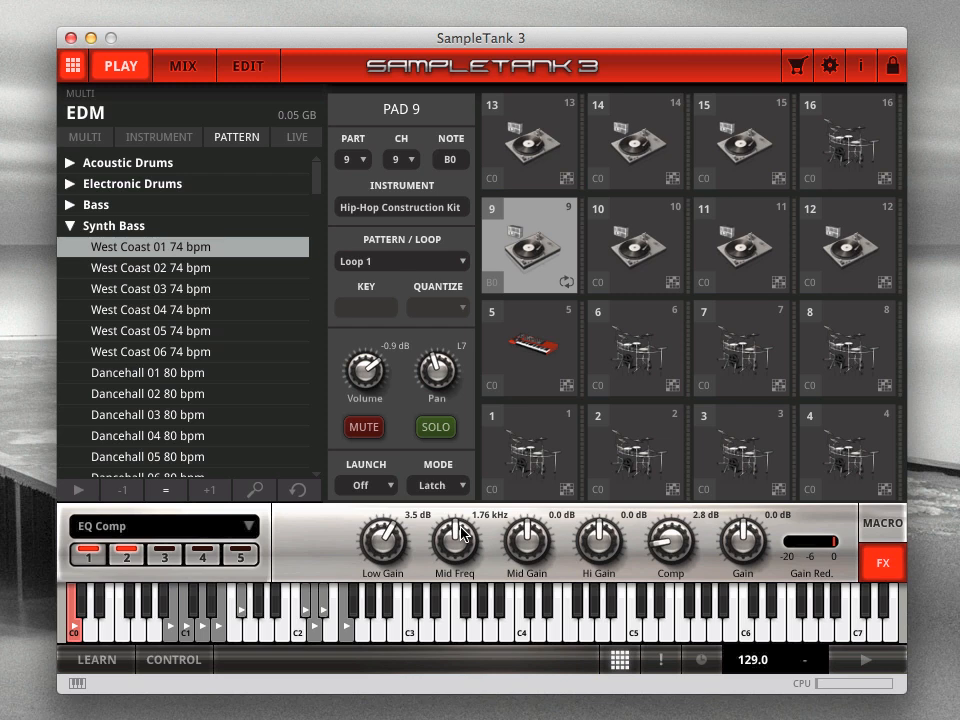
Change pad 9's play MODE to One Shot and return focus to pad 1
click(438, 486)
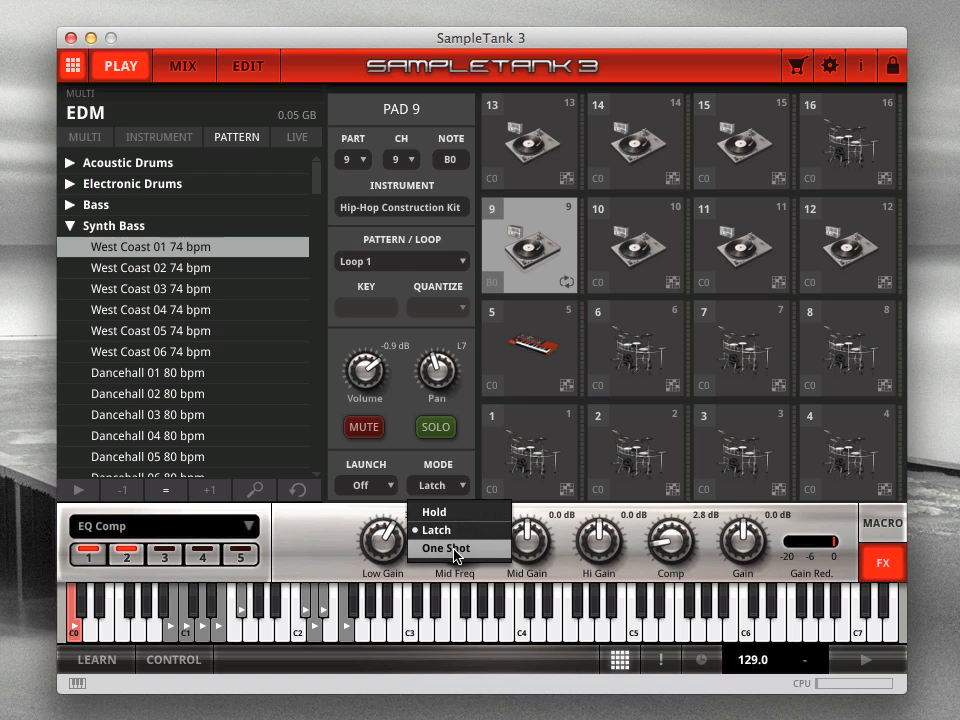
click(444, 548)
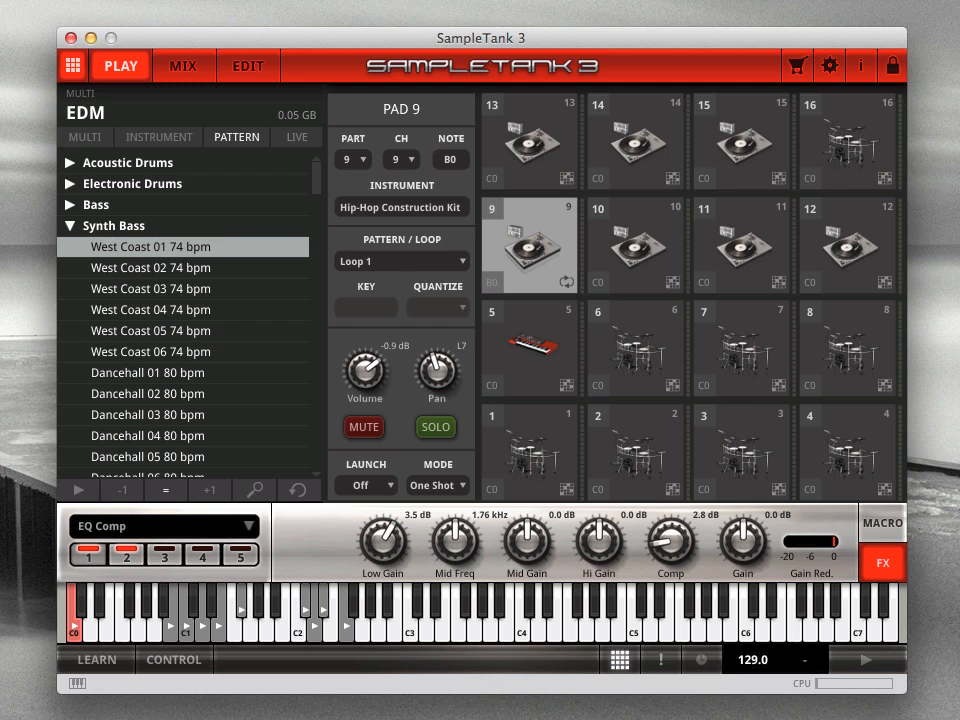
click(530, 244)
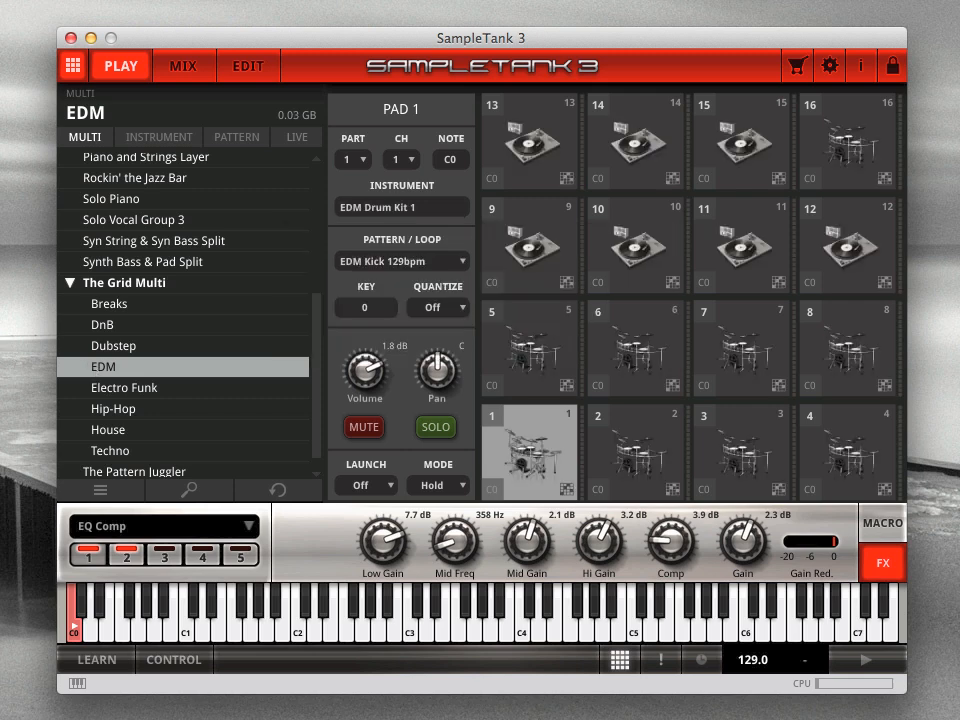
mouse_move(892, 666)
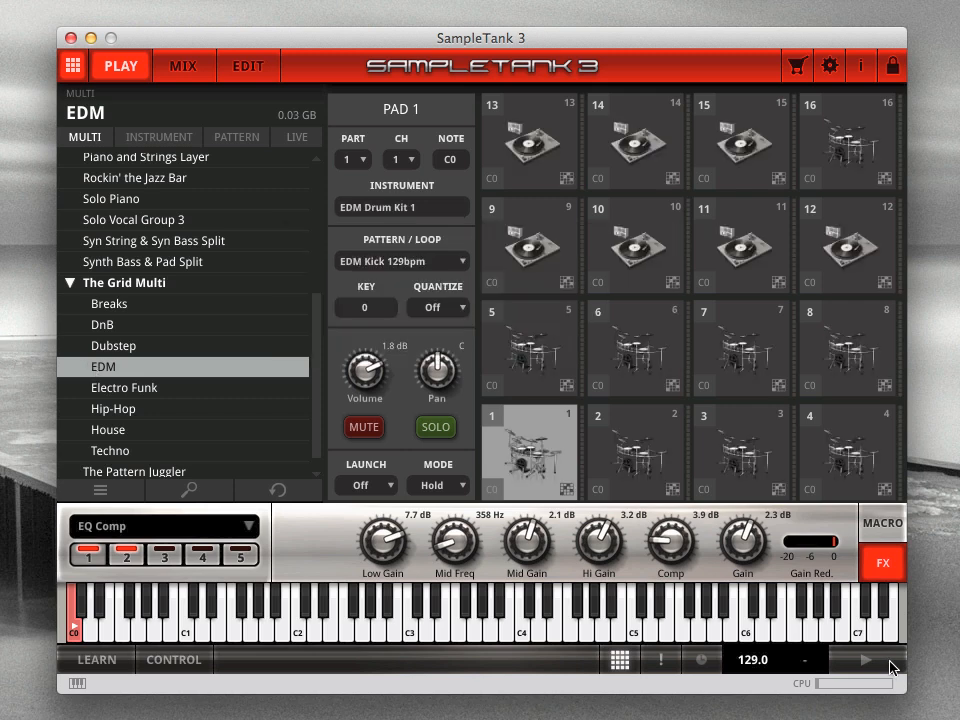
Start global playback of the reloaded EDM multi and select pad 9 to check its settings
click(864, 660)
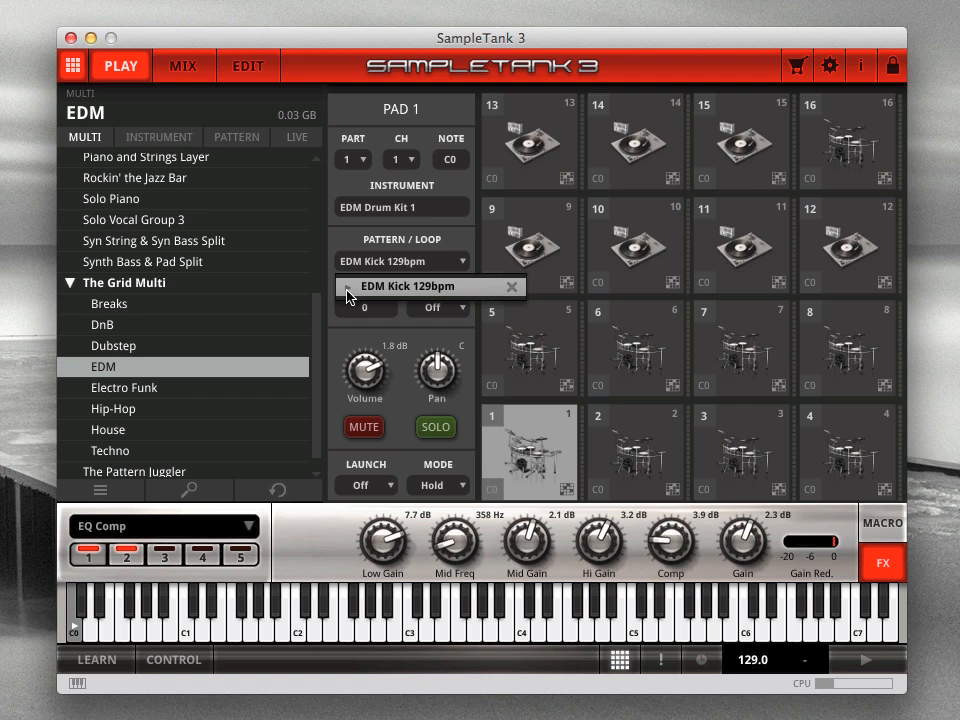
click(528, 248)
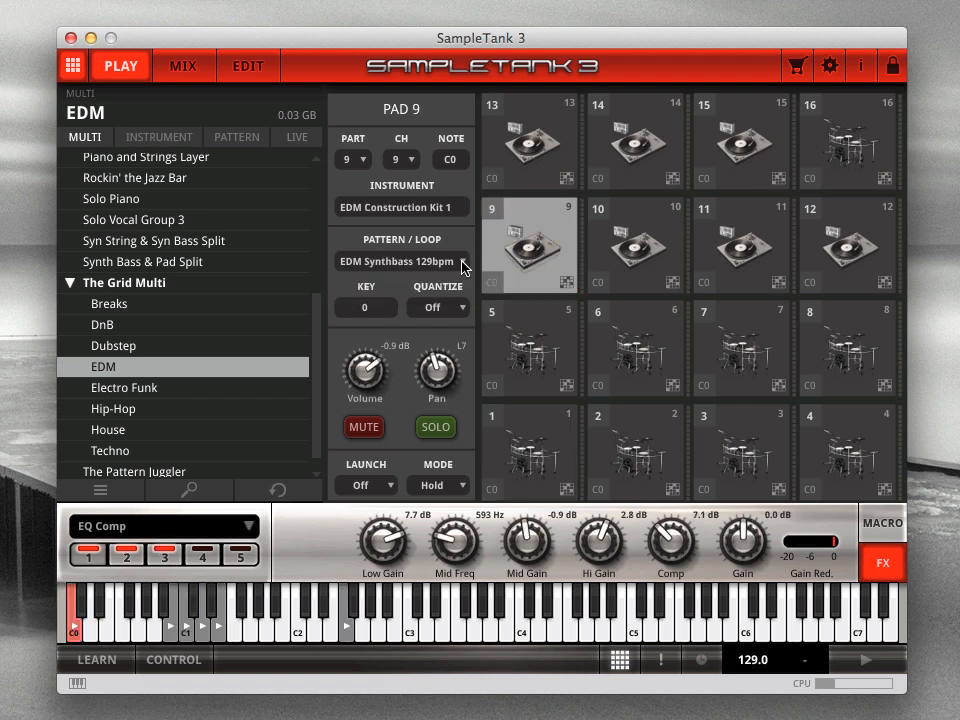